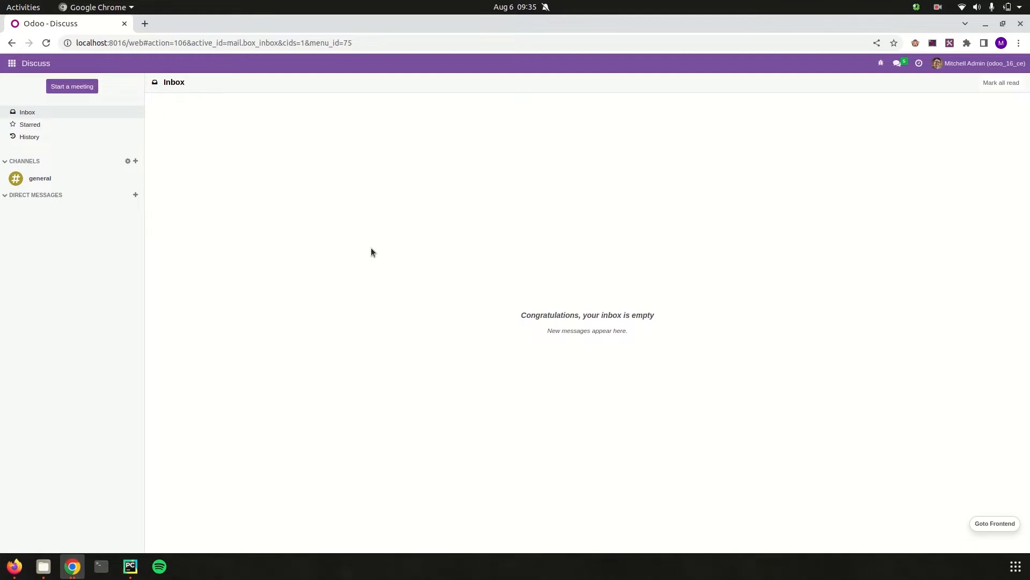
mouse_move(32, 90)
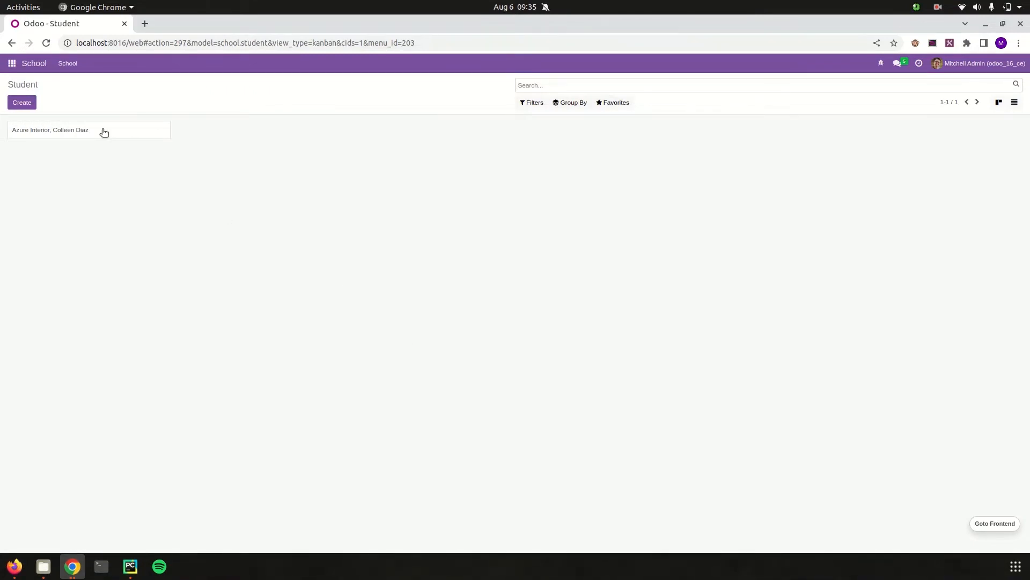
Step: Open the Azure Interior, Colleen Diaz student record (class 7, division A) for editing
left_click(50, 130)
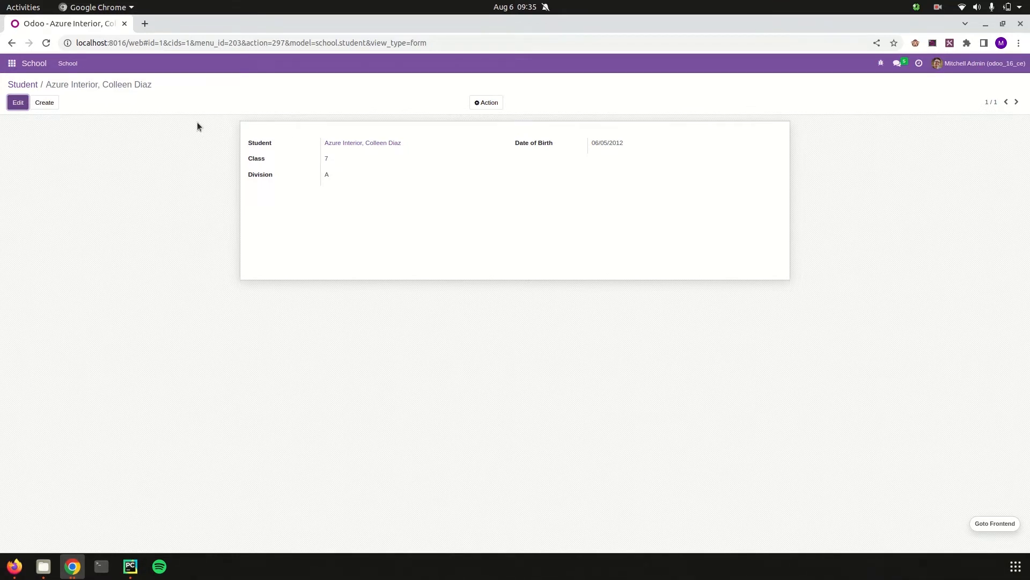
left_click(17, 102)
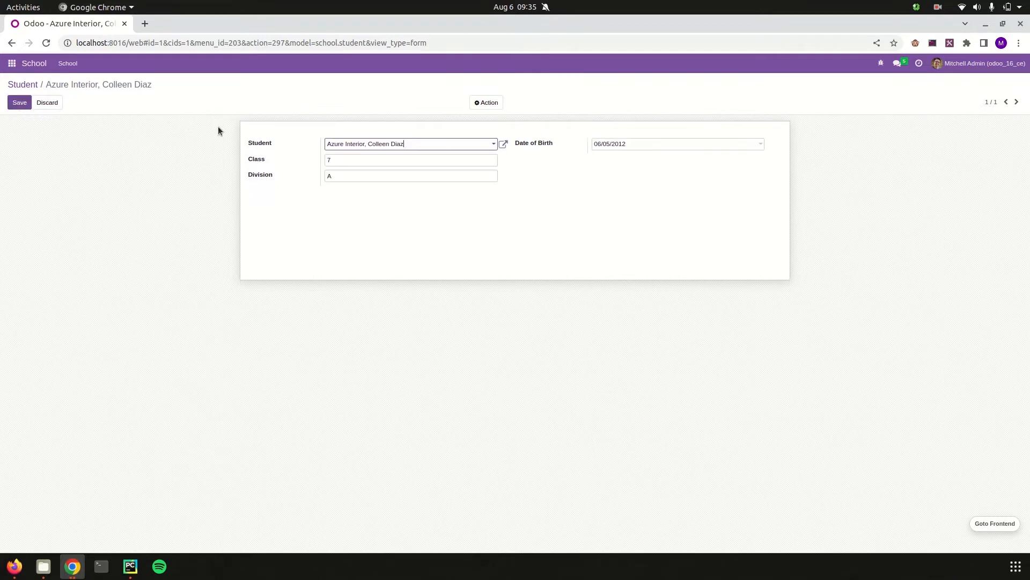
mouse_move(285, 191)
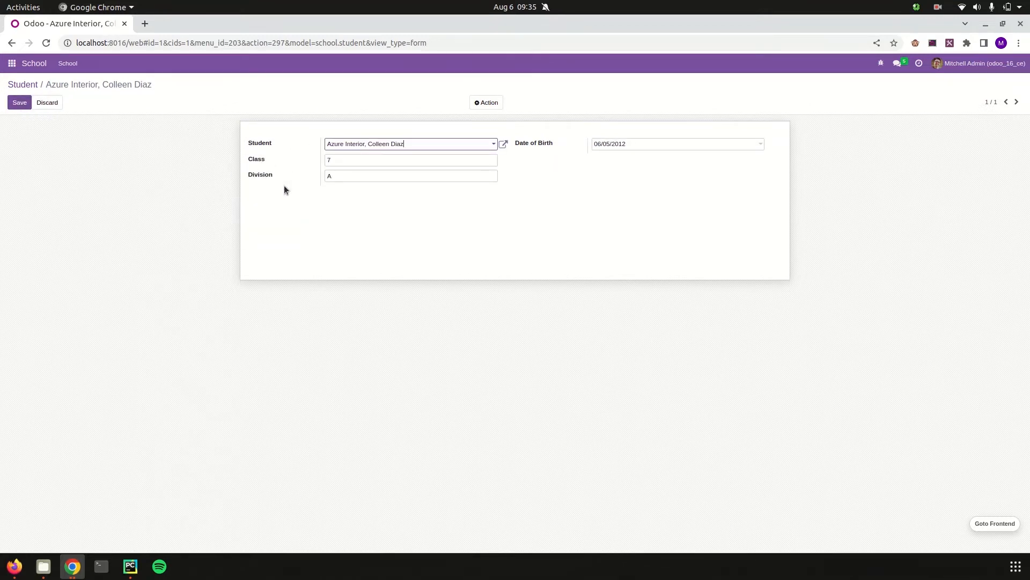
mouse_move(615, 173)
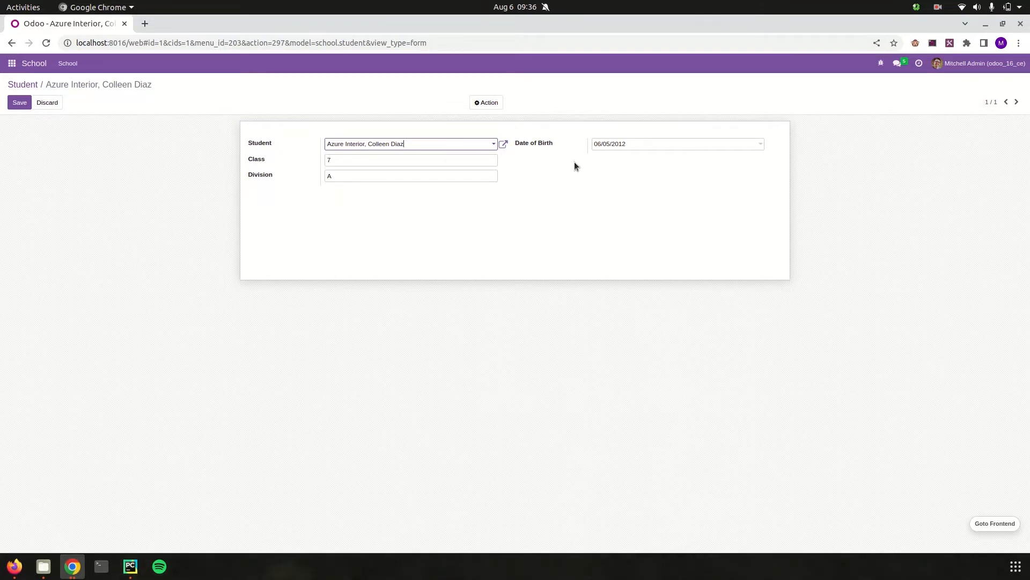
mouse_move(533, 143)
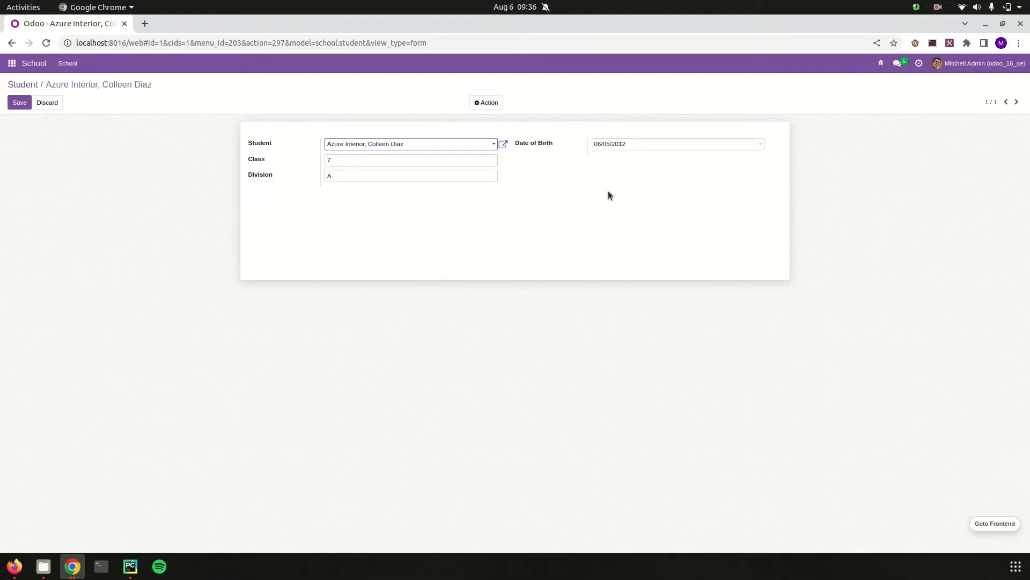
left_click(407, 144)
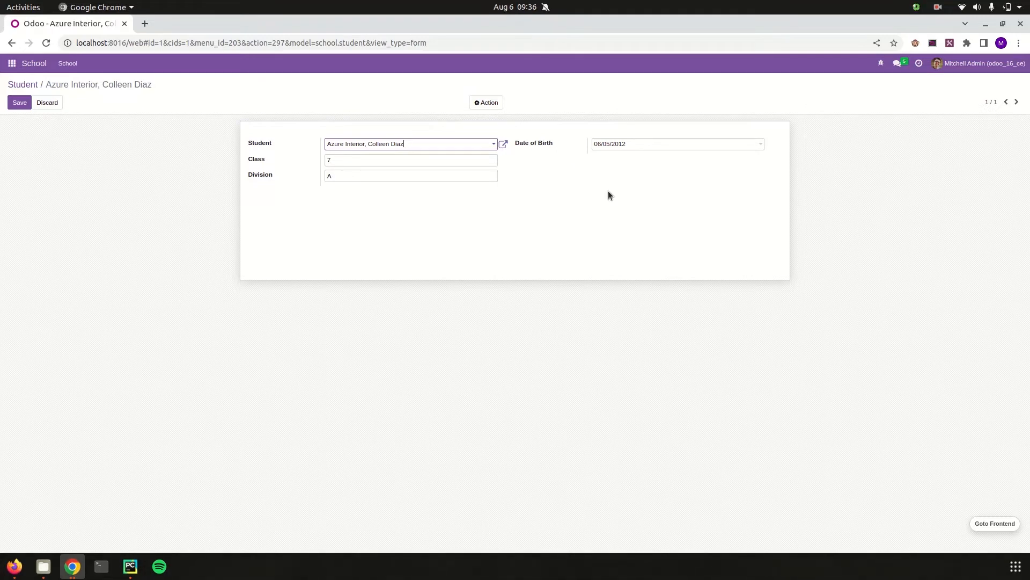
mouse_move(129, 566)
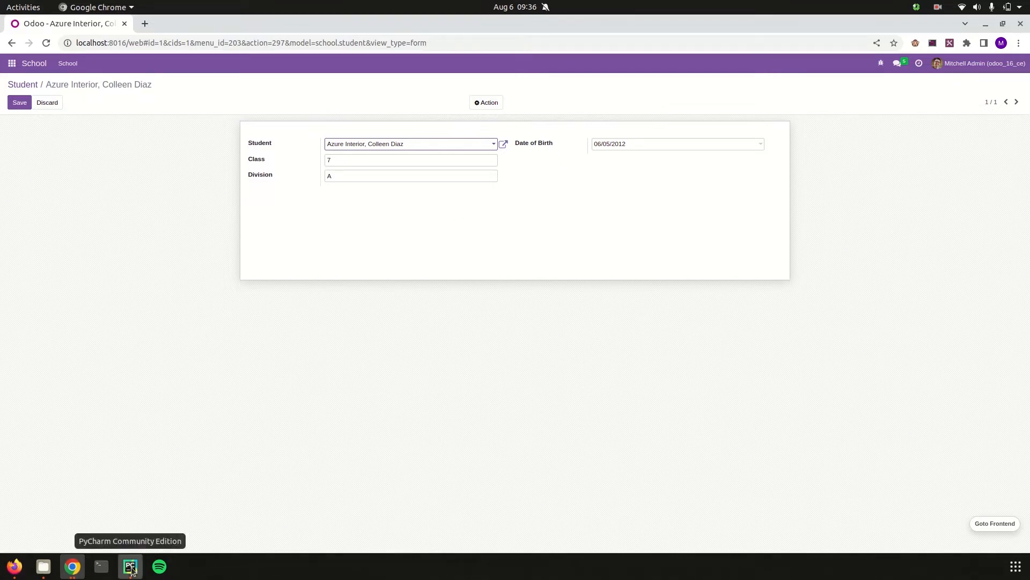
Step: Switch to PyCharm and open models/school.py in the school_management module
left_click(129, 566)
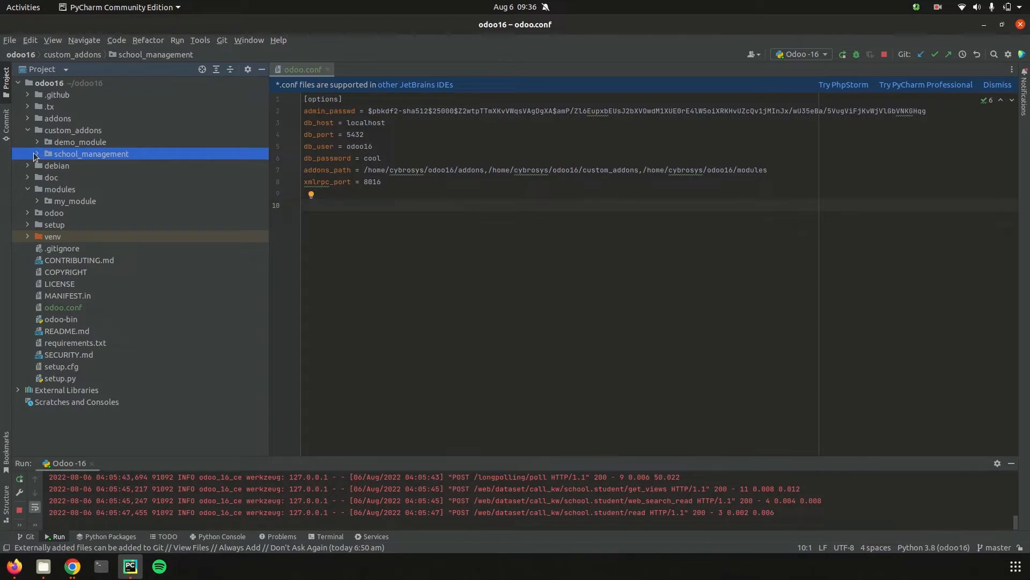
left_click(35, 154)
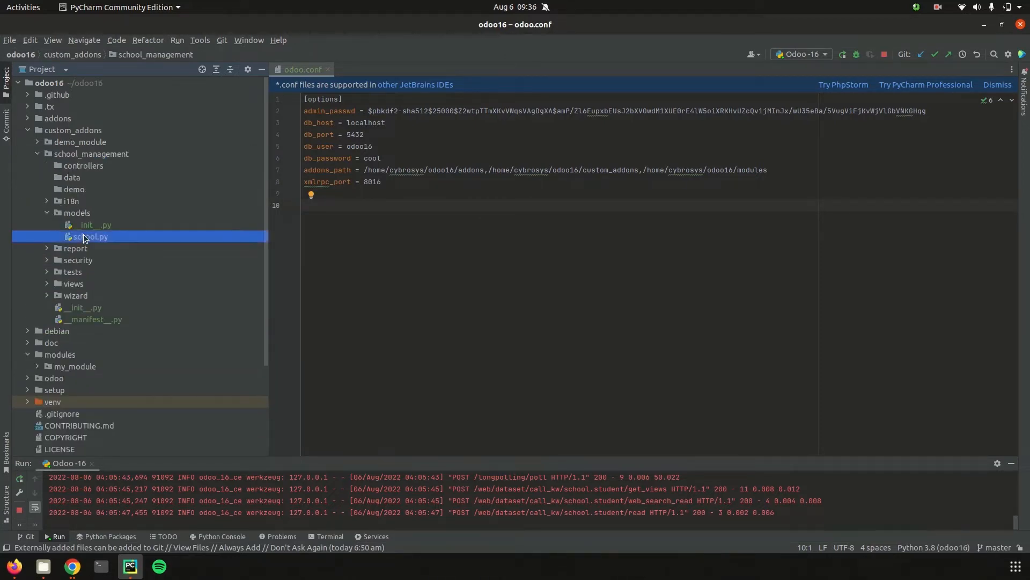
double_click(90, 236)
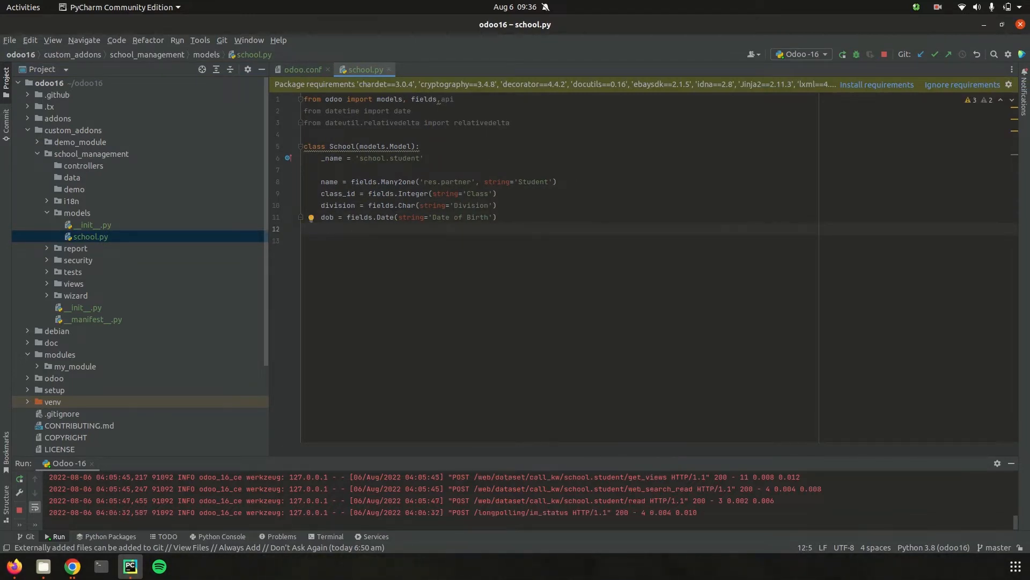
Step: Add age = fields.Integer(string='Age', compute='_compute_age') to the student model
type("age =")
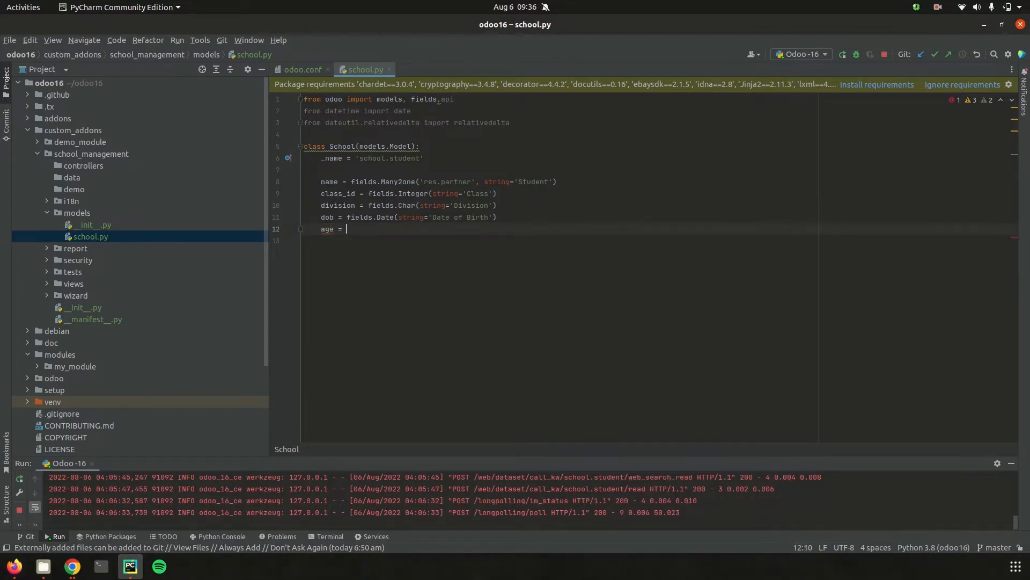
type("fields.Integer(")
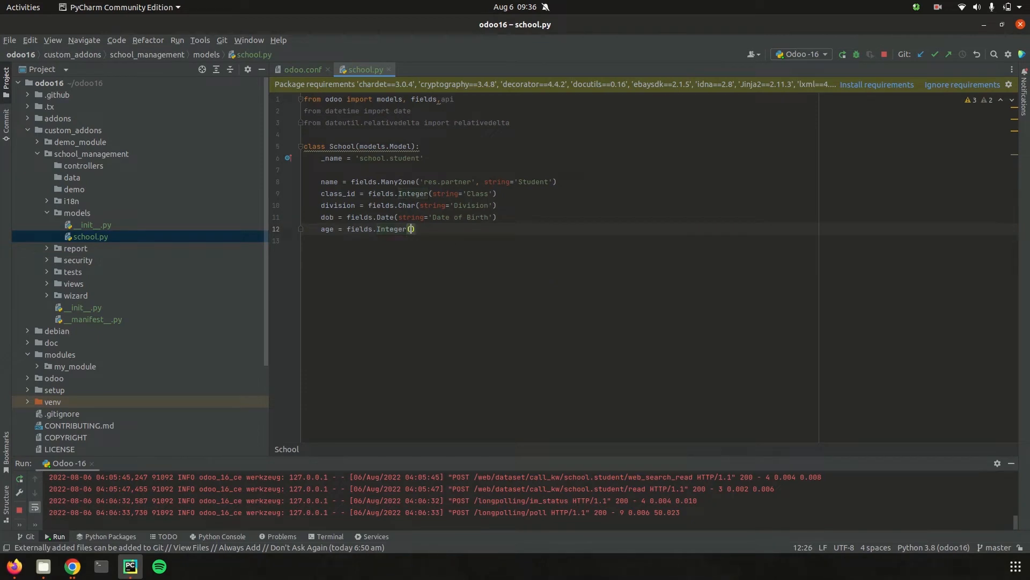
type("string='A")
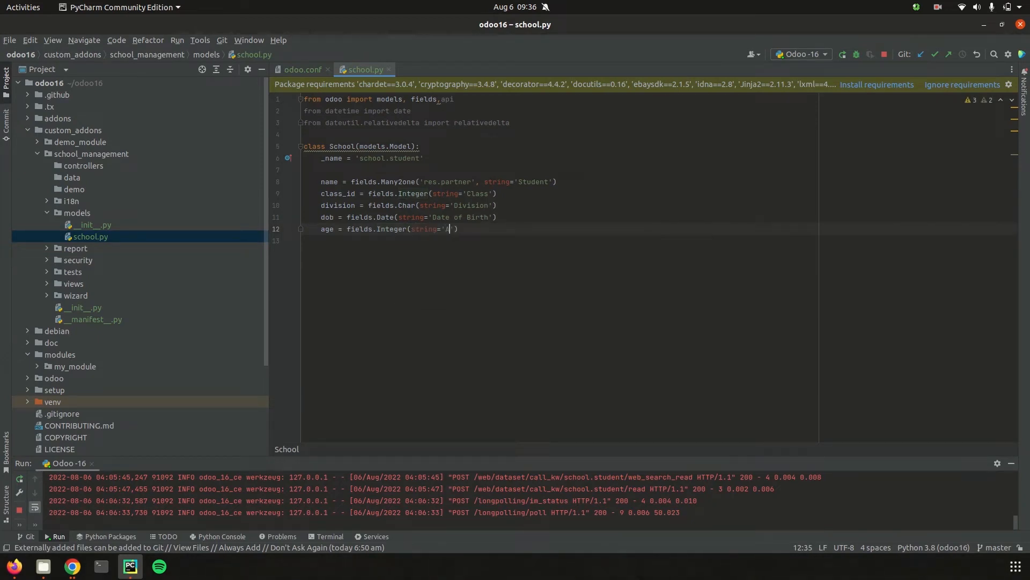
type("Age")
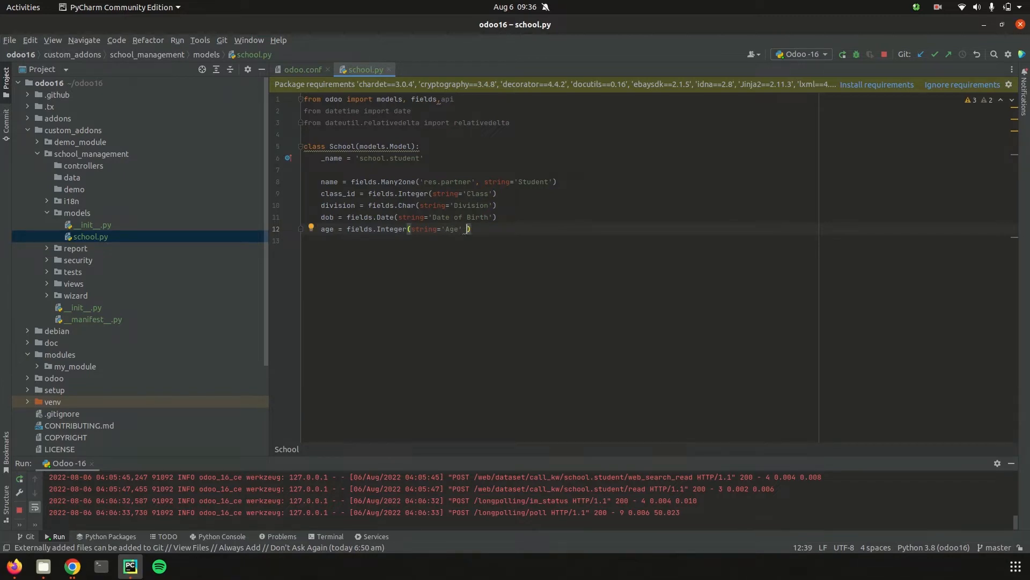
type("_compu")
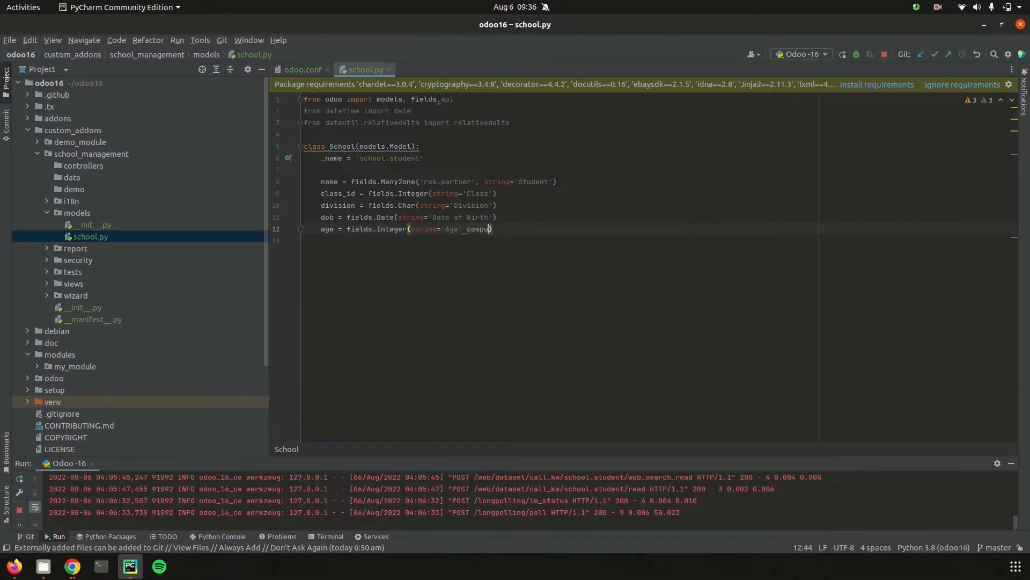
type("te=")
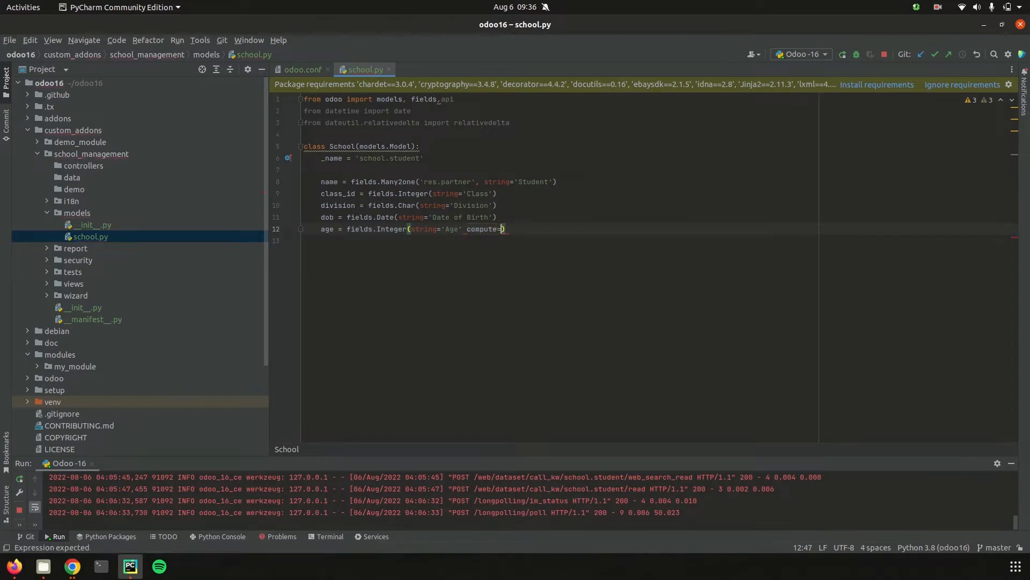
type("'_compute_")
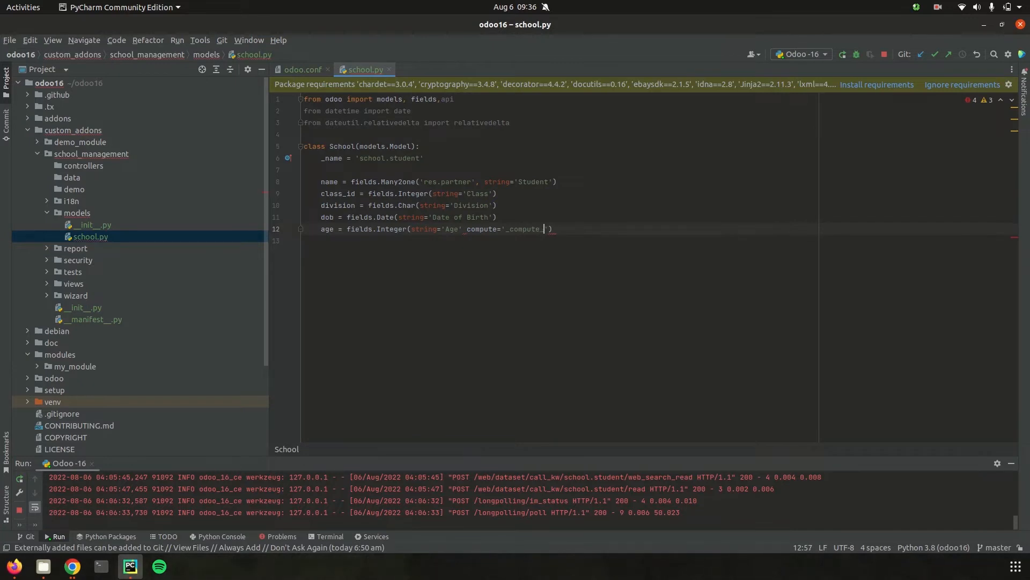
type("age")
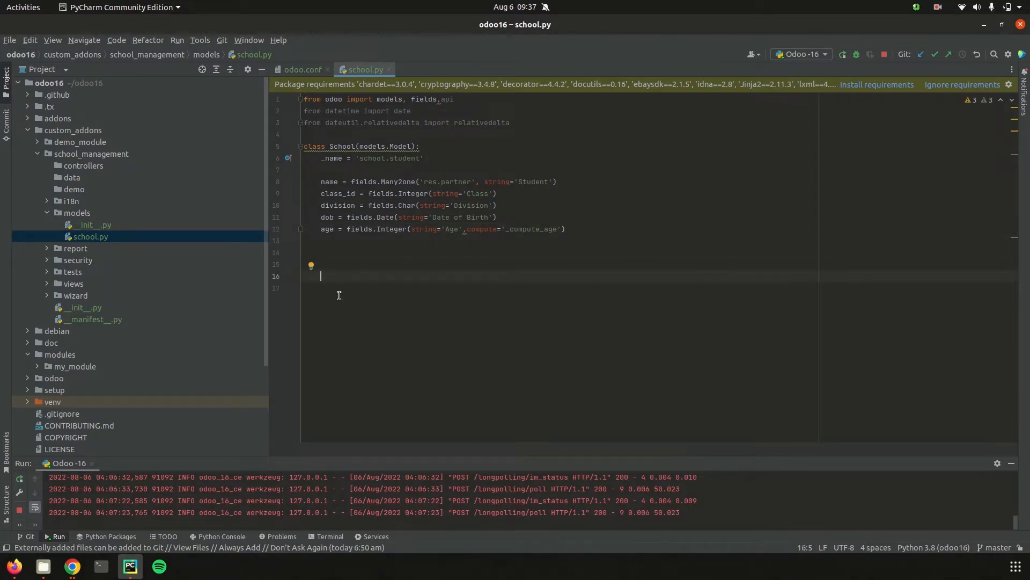
type("@api")
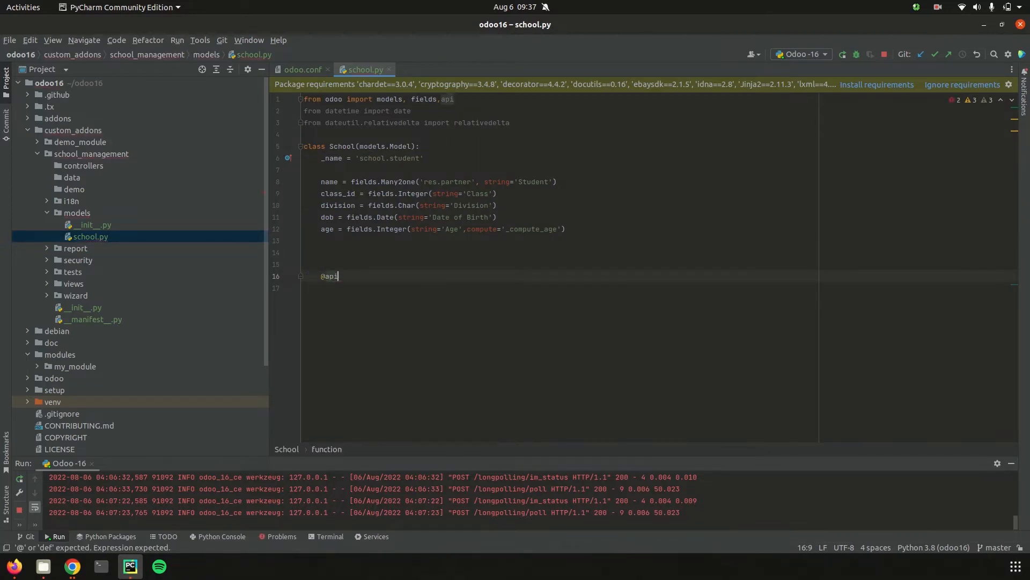
type(".depends")
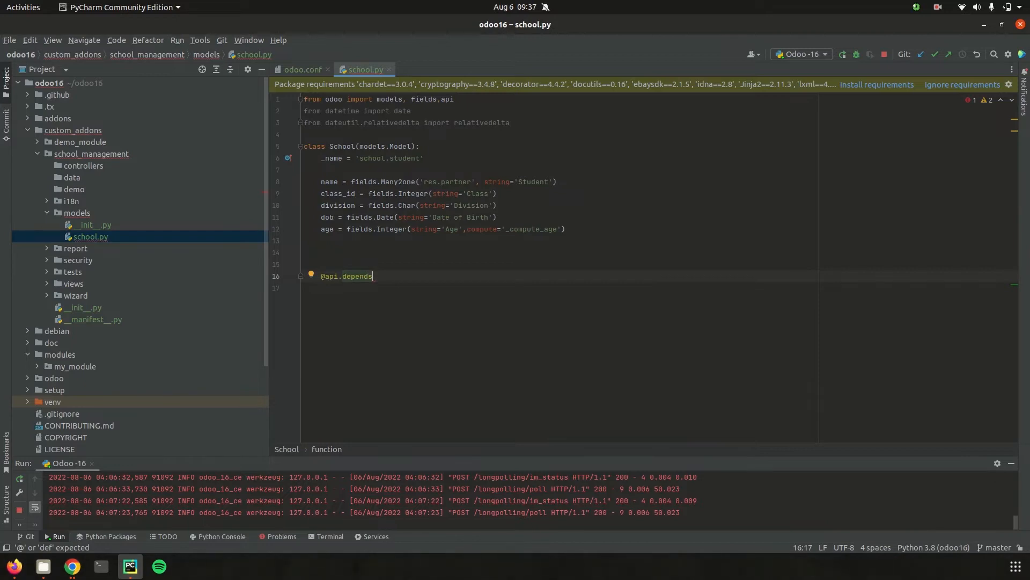
type("(")
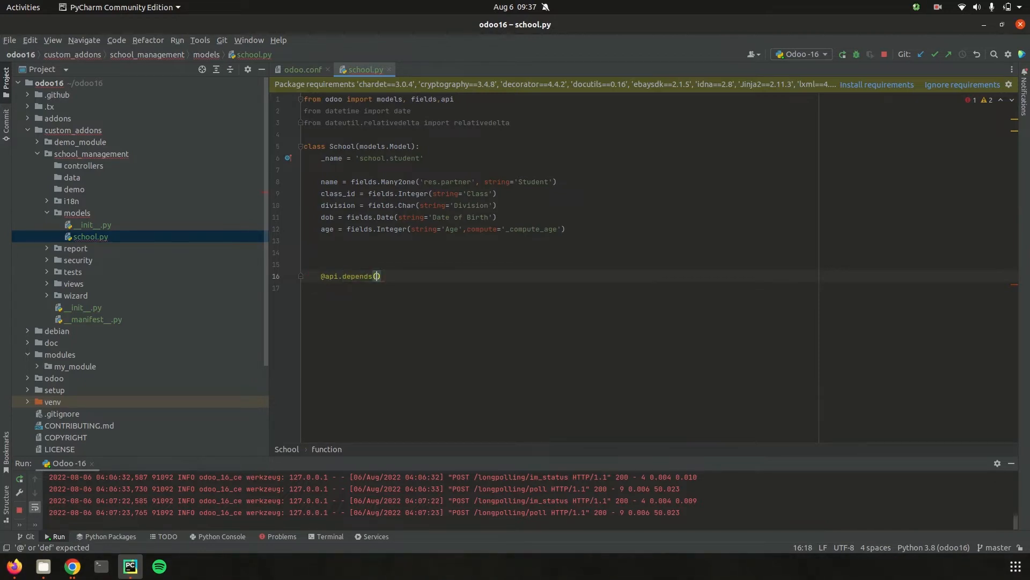
type("''")
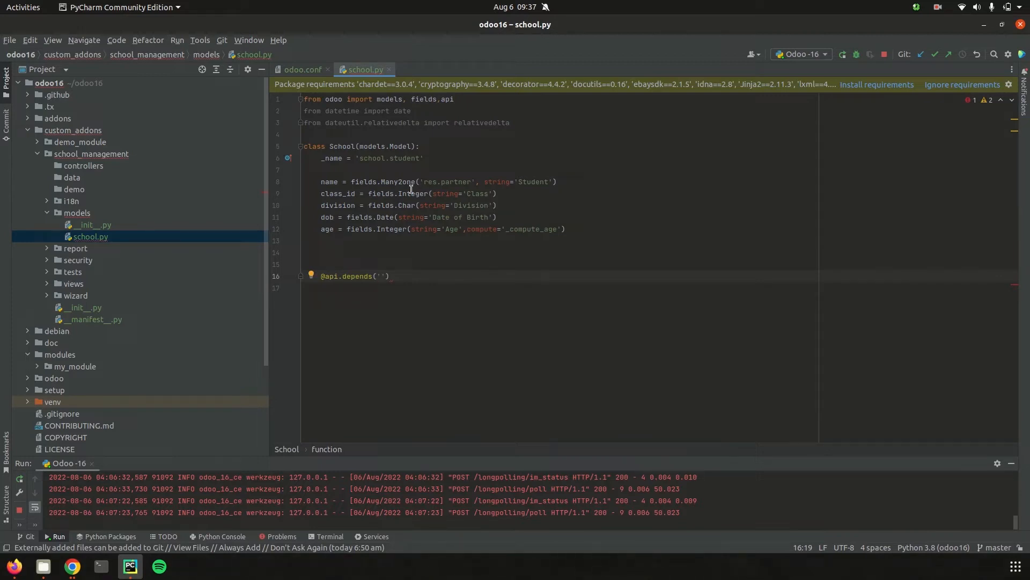
type("dob")
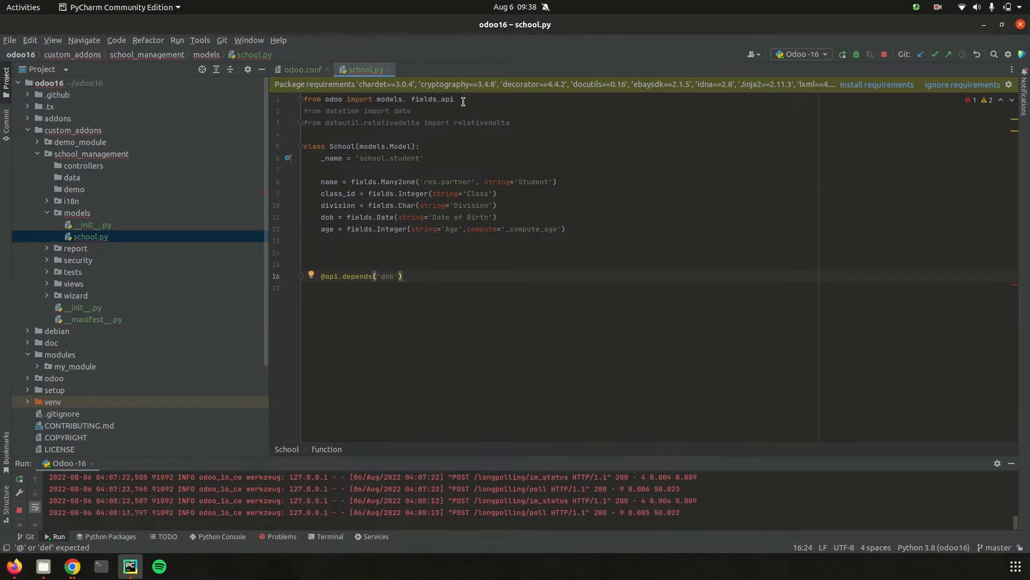
mouse_move(436, 238)
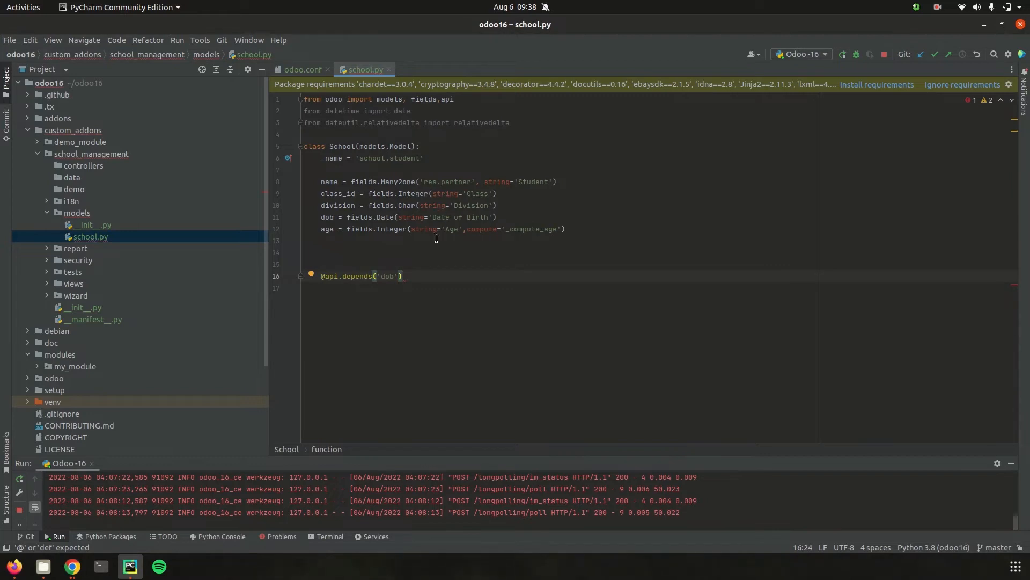
Step: Declare def _compute_age(self): beneath the decorator
type("def")
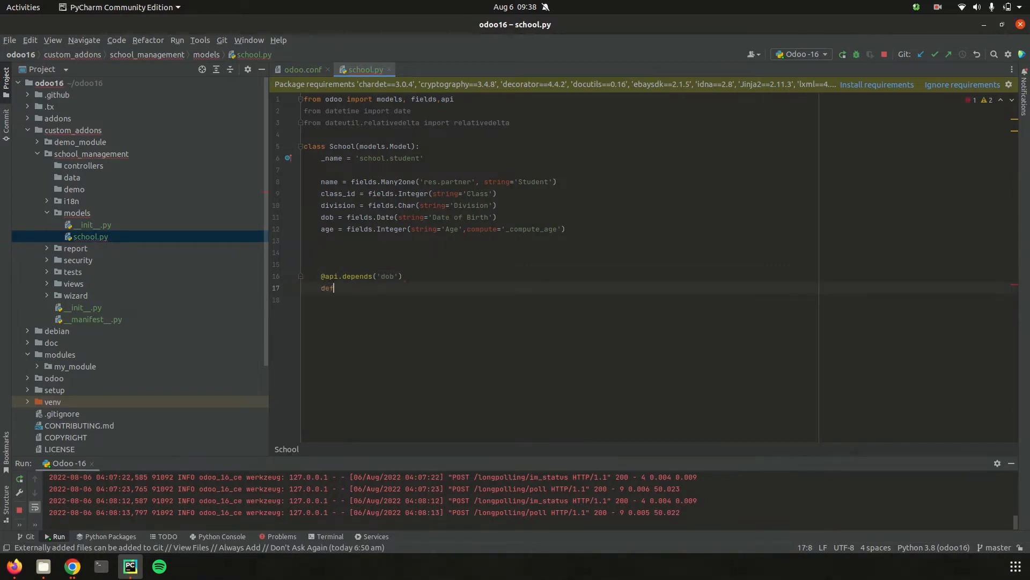
type("_c")
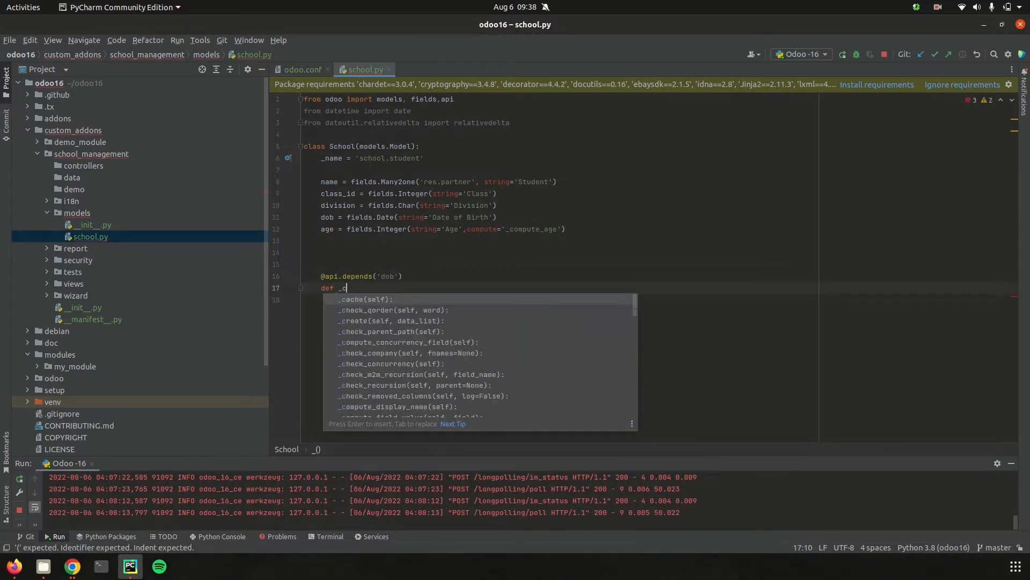
type("ompute")
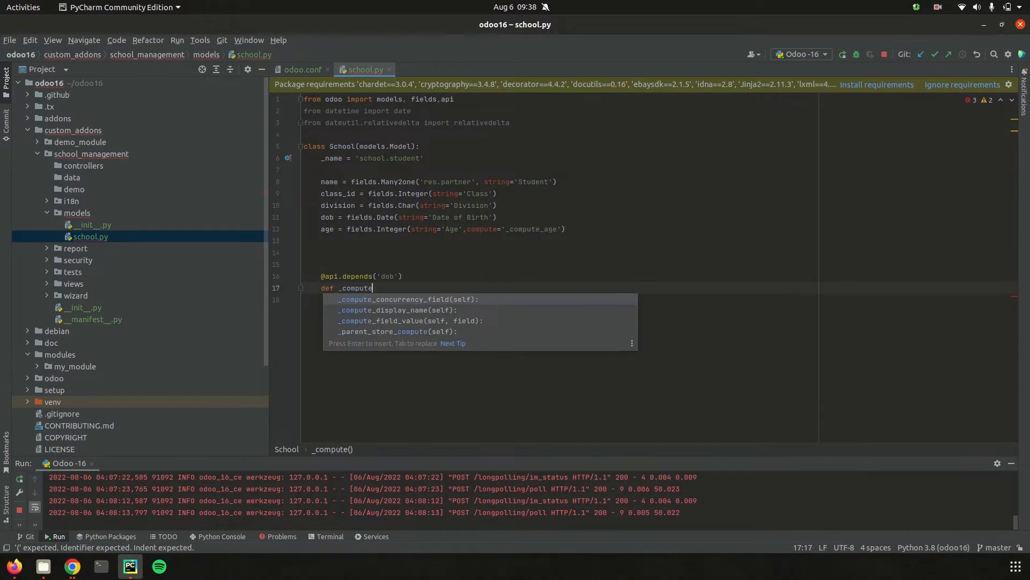
type("-age")
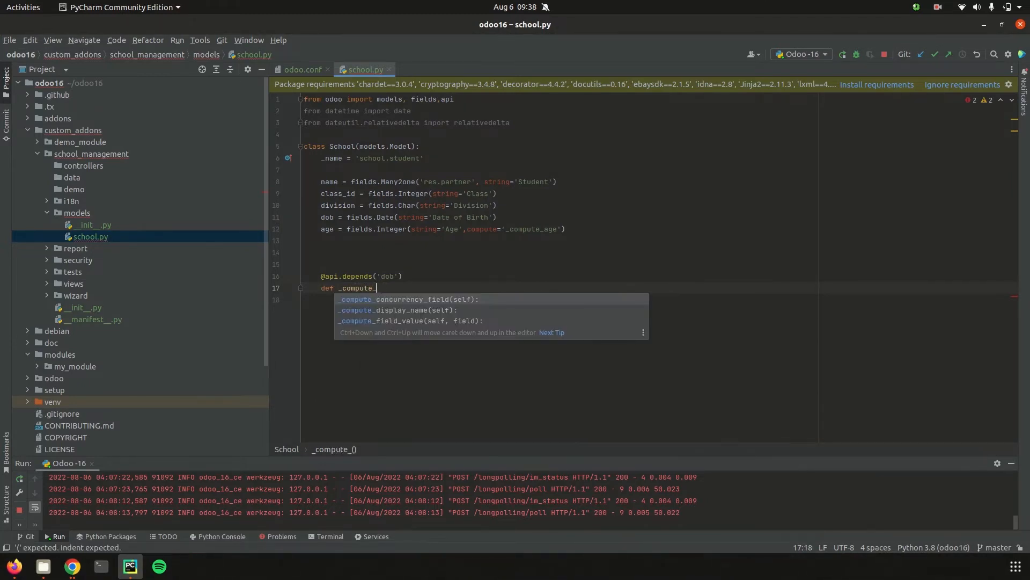
type("age(self):")
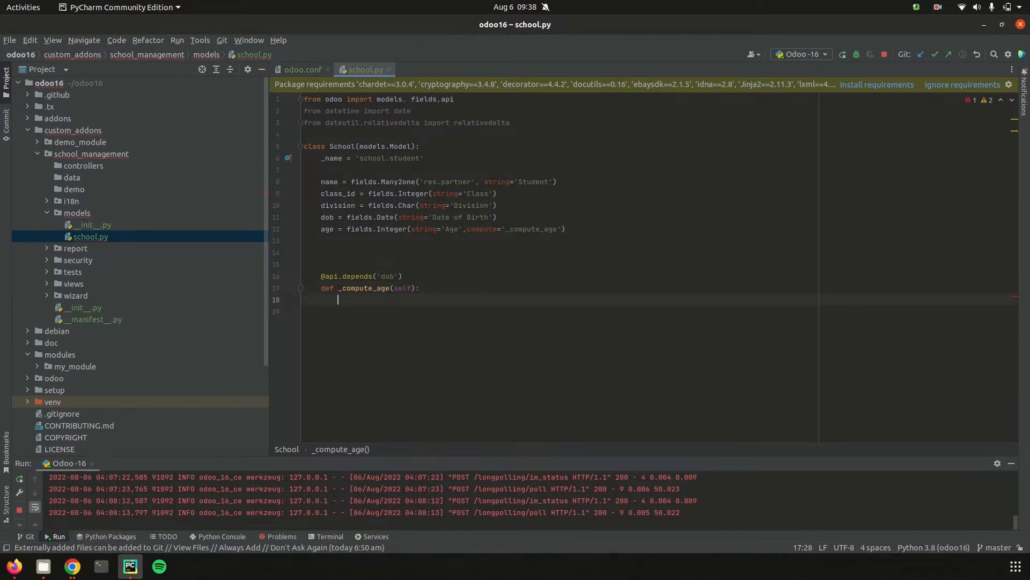
Step: Default self.age to False and loop over records assigning rec.age
type("s")
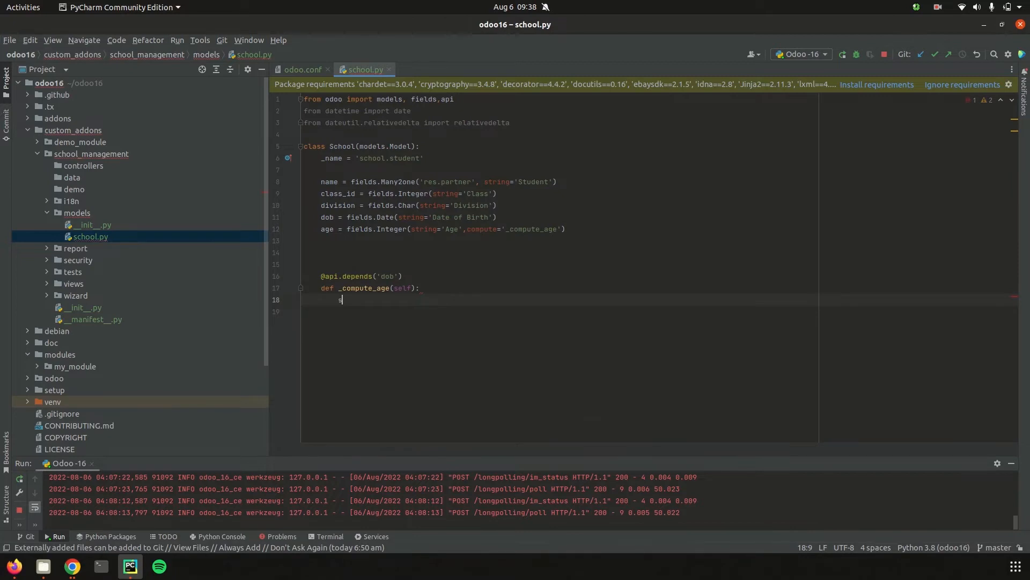
type("elf.age")
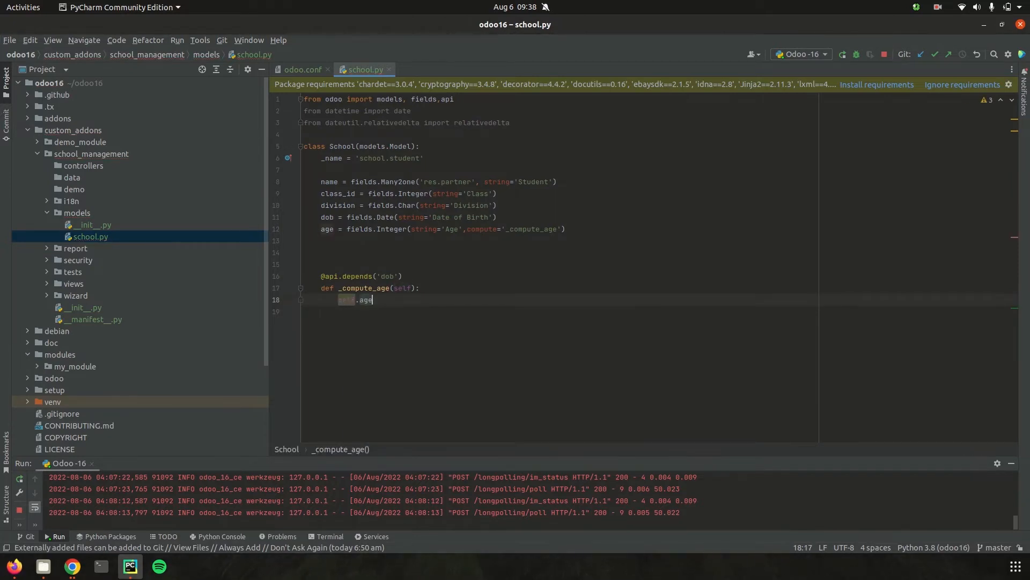
type("= False")
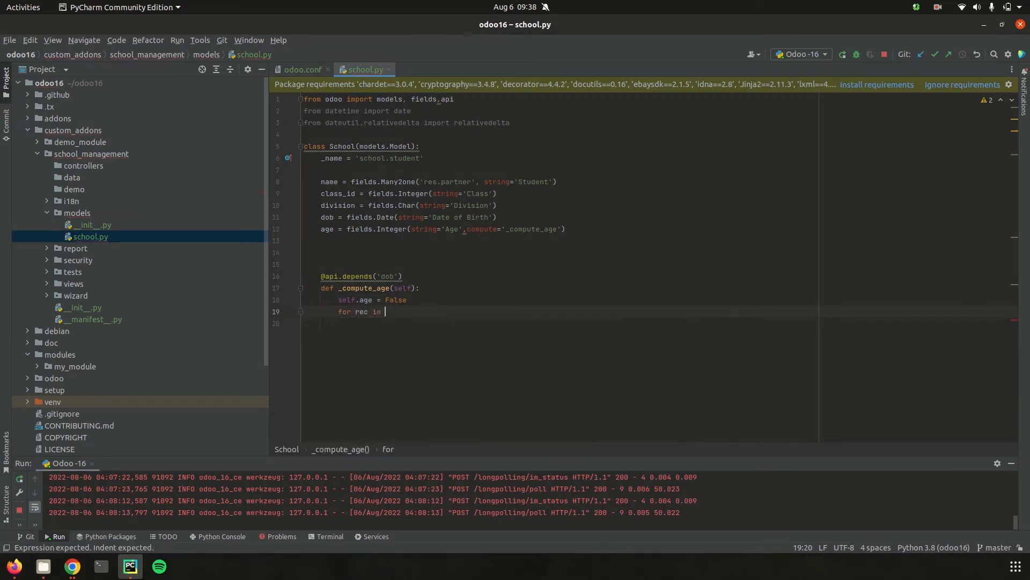
type("self:")
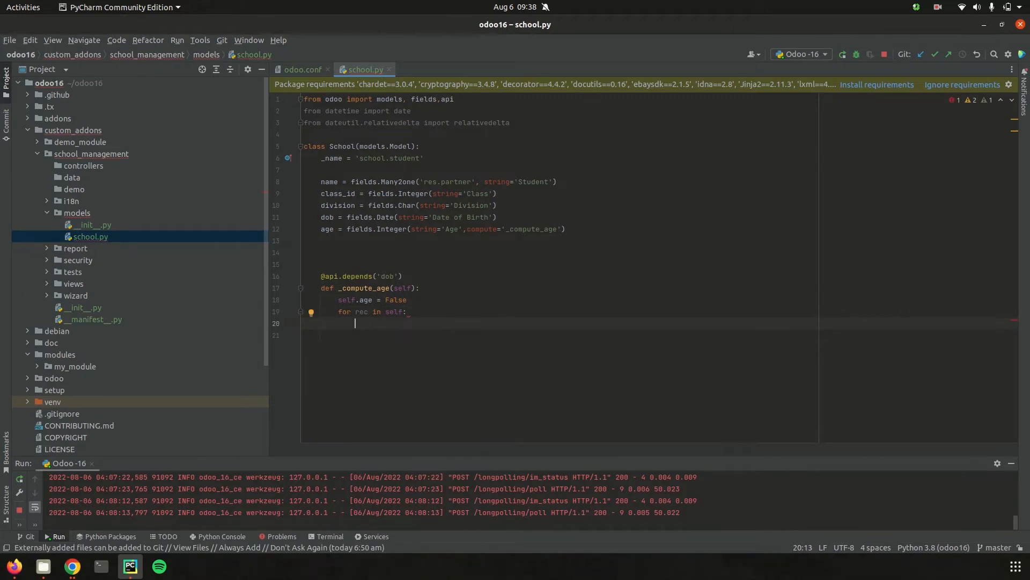
type("rec.")
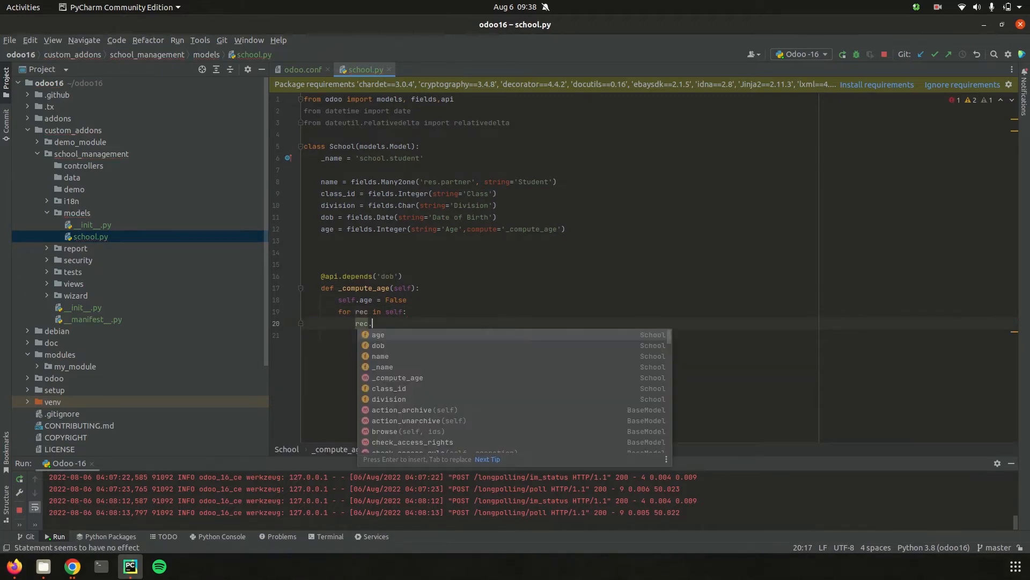
type("age =")
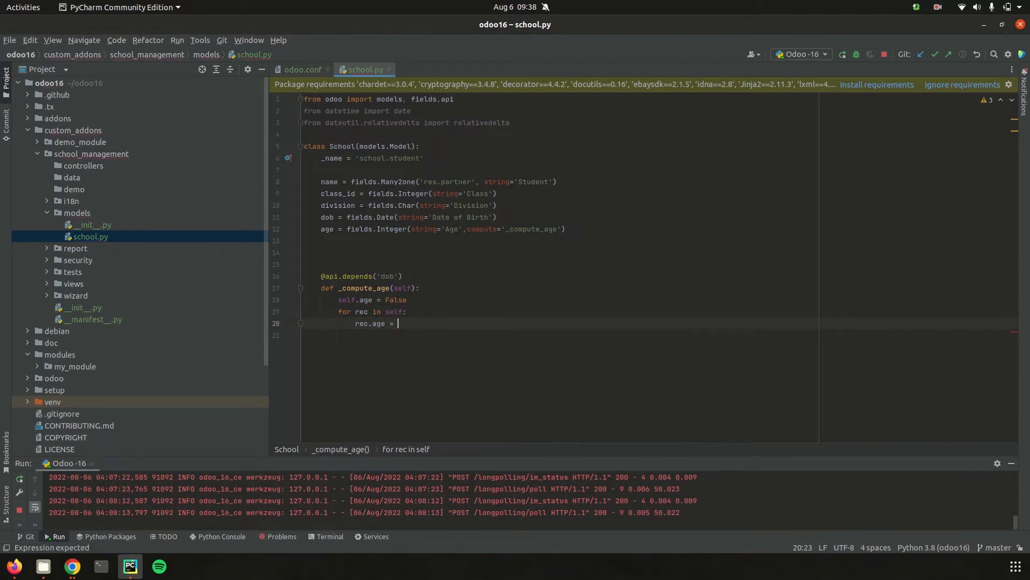
Step: Compute rec.age as relativedelta(date.today(), rec.dob).years and expand the views folder
type("relativedelta")
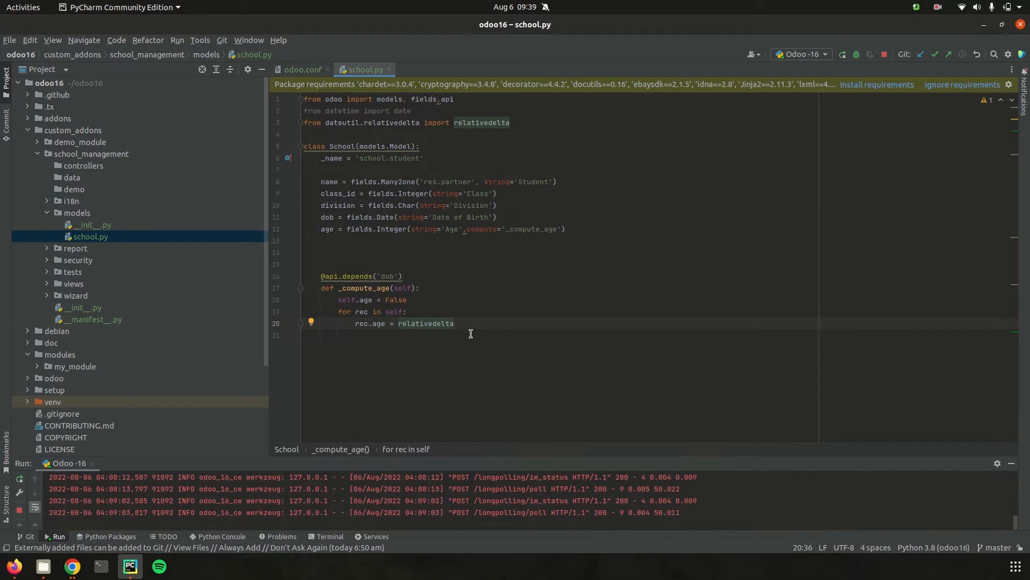
type("(date")
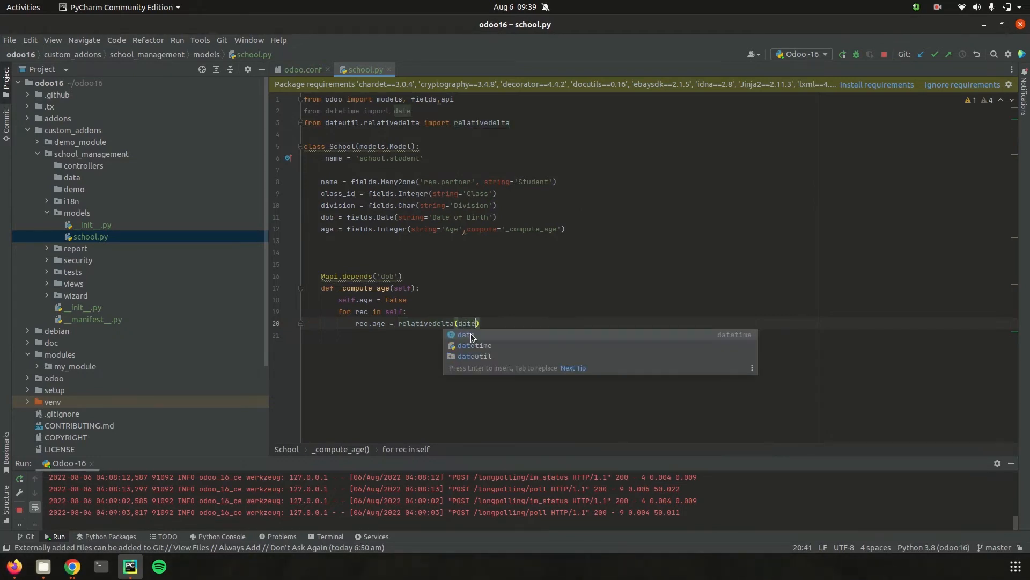
type(".today(")
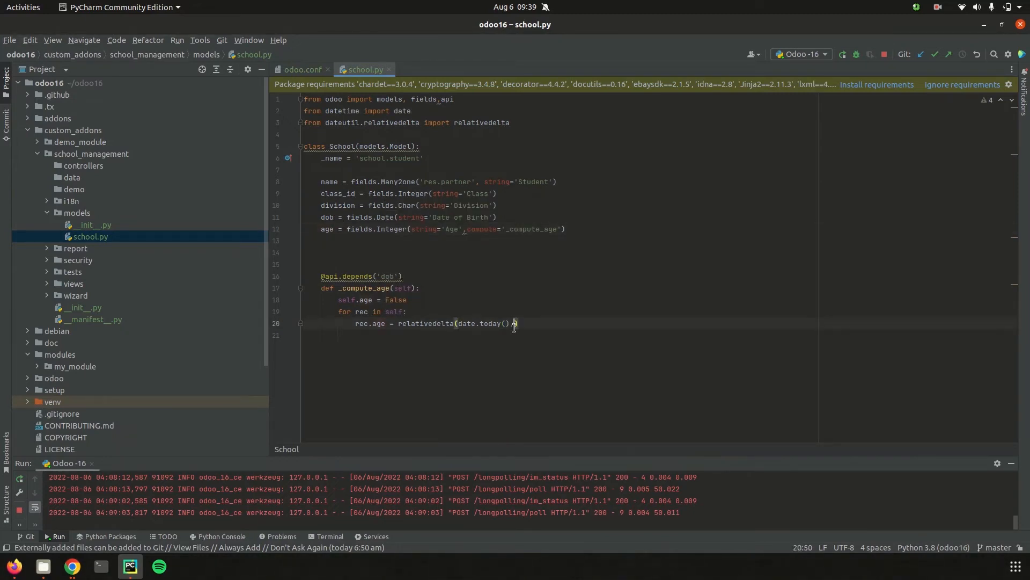
type(",rec.")
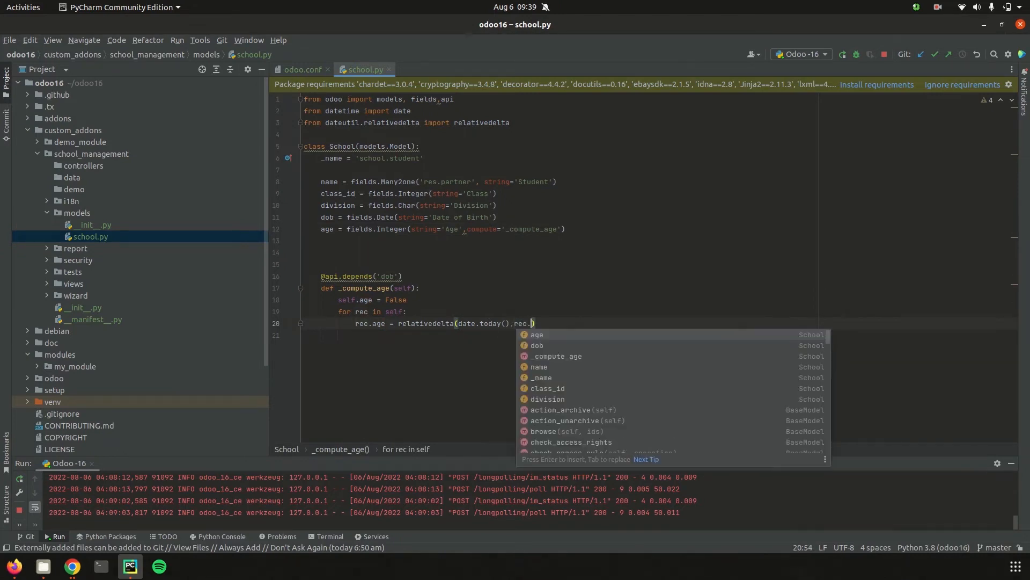
type("dob")
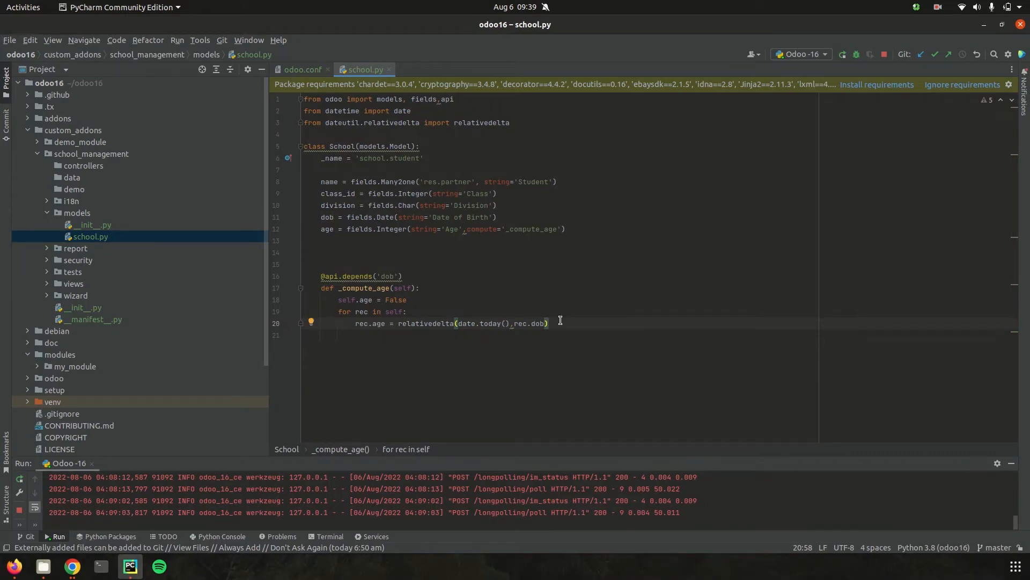
type(".")
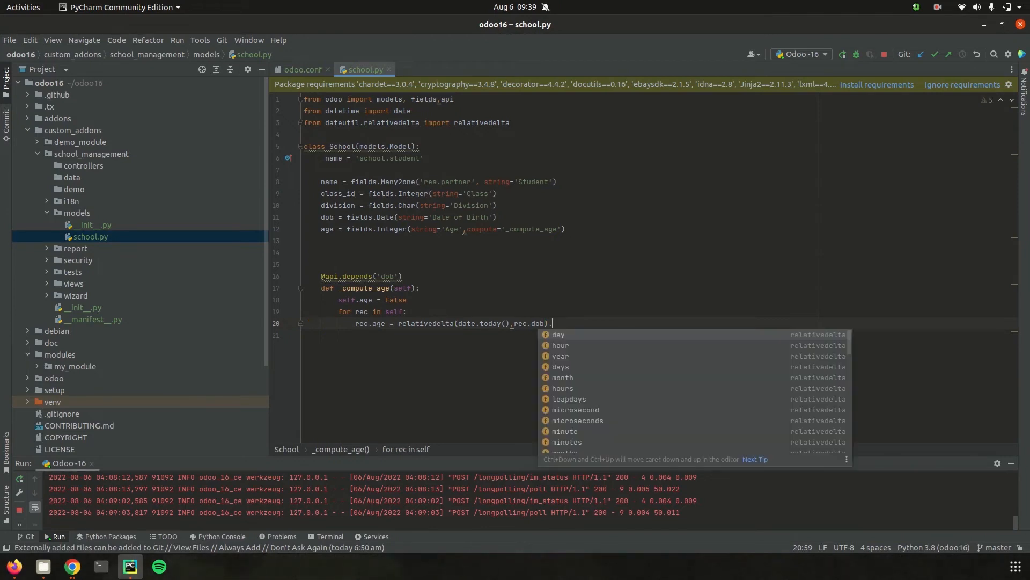
key("Down")
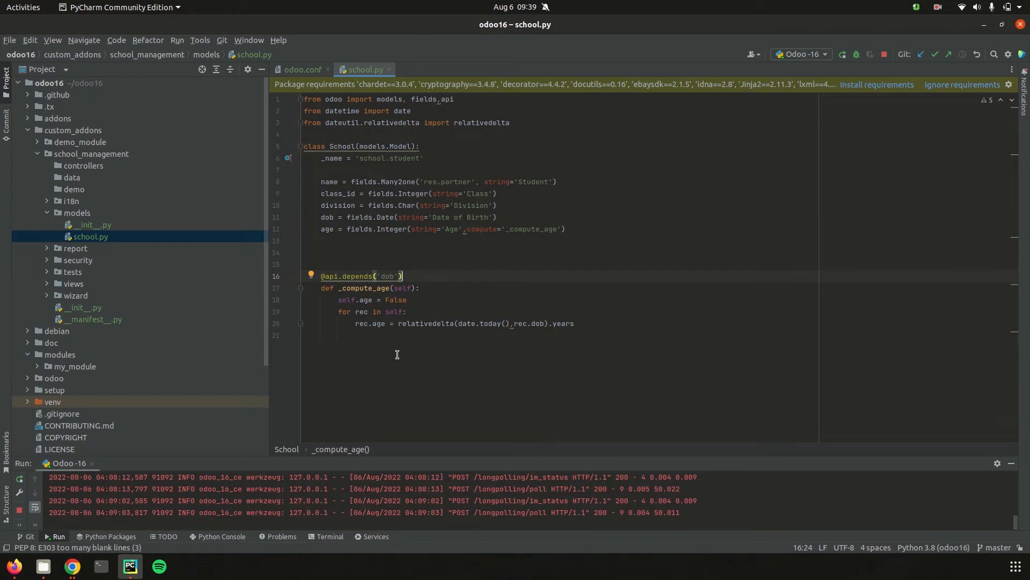
mouse_move(392, 281)
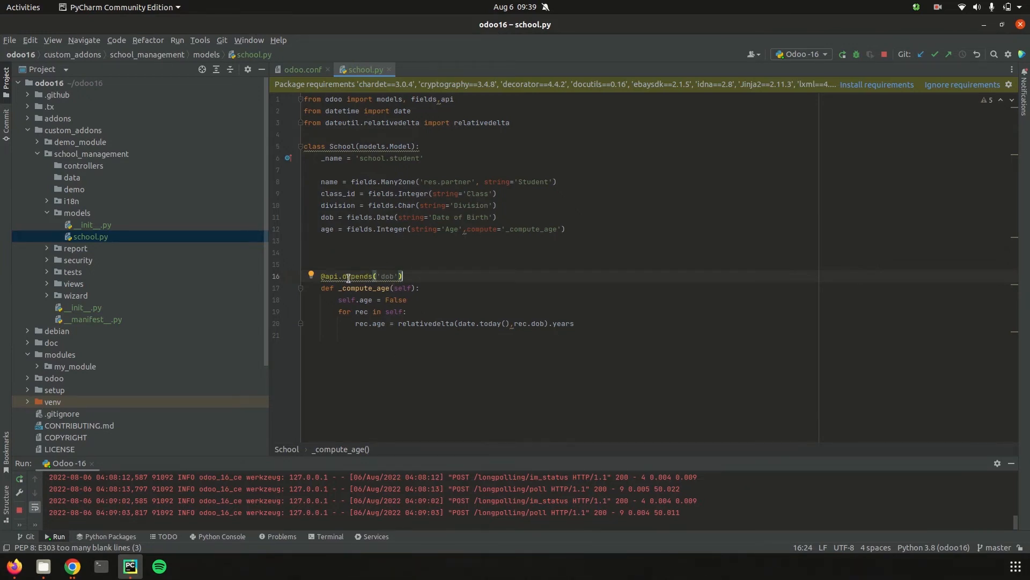
mouse_move(405, 252)
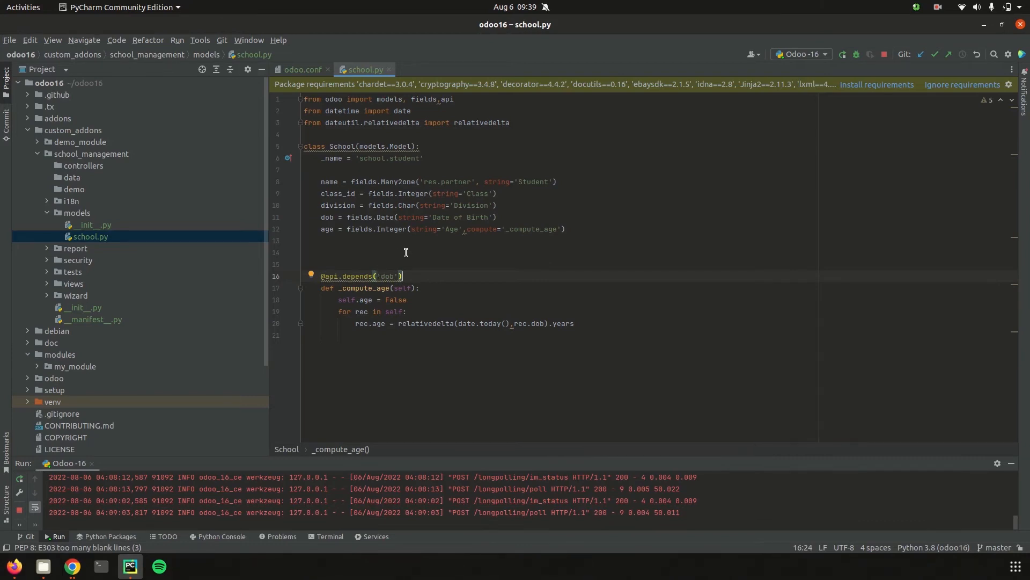
left_click(47, 283)
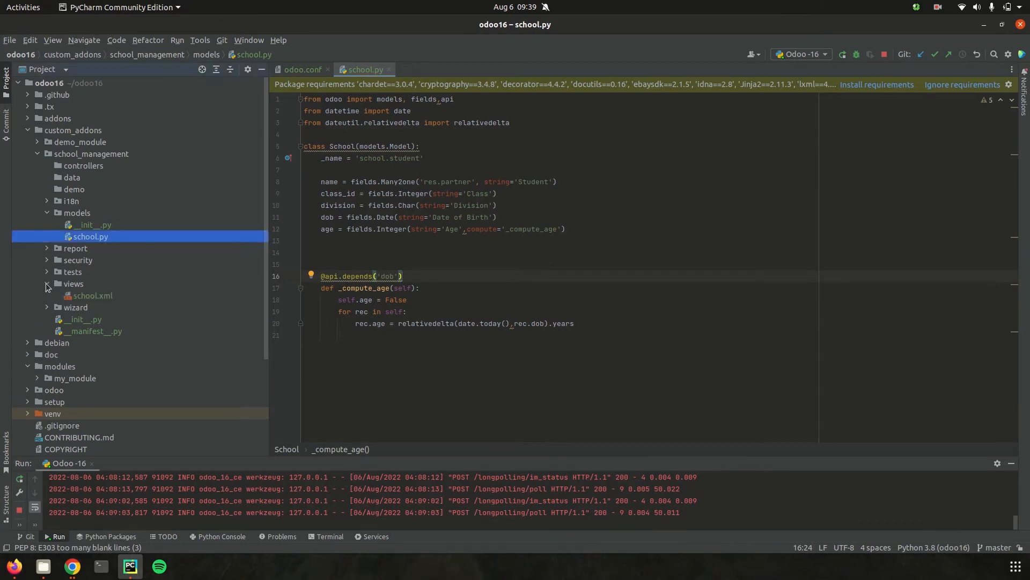
Step: Add an age field to the student form view in school.xml
left_click(92, 295)
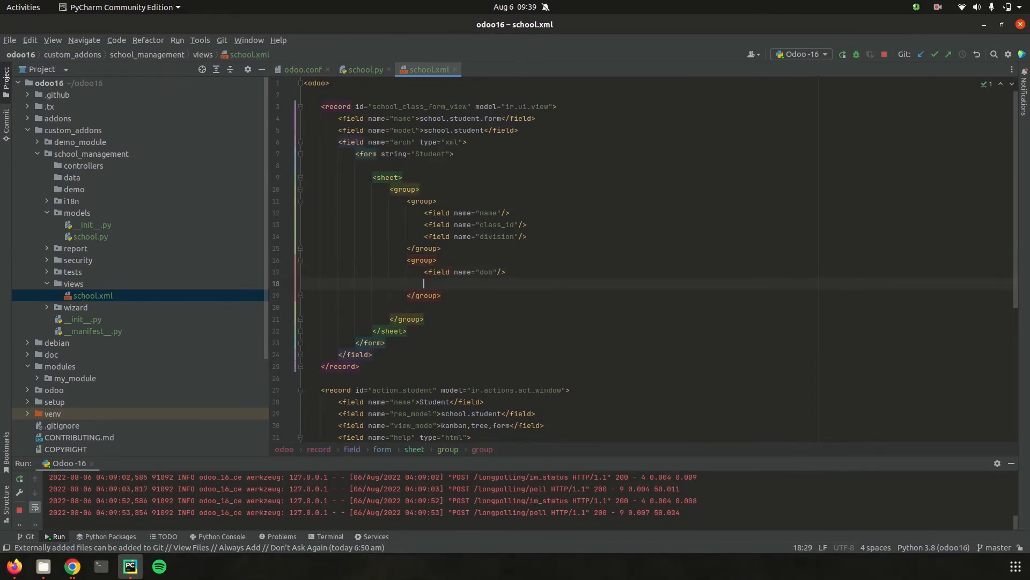
type("<field name=\"")
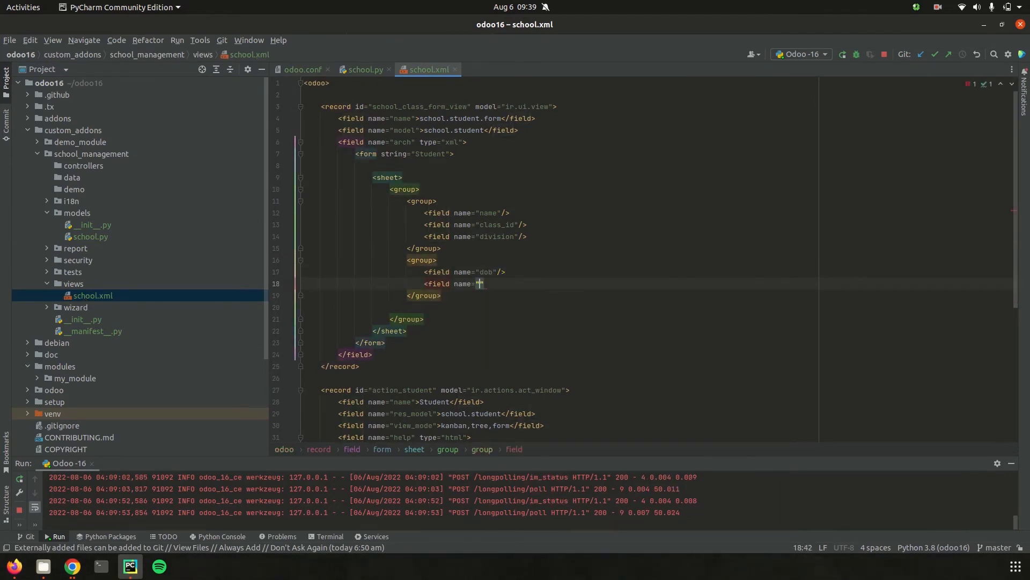
type("age")
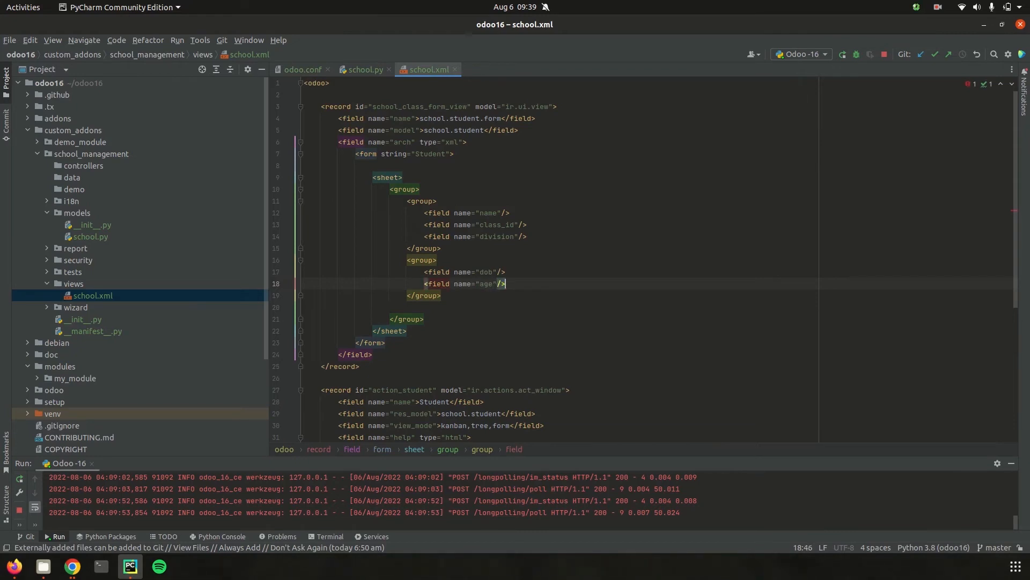
Step: Restart the Odoo server from PyCharm and return to the Odoo apps menu
left_click(91, 237)
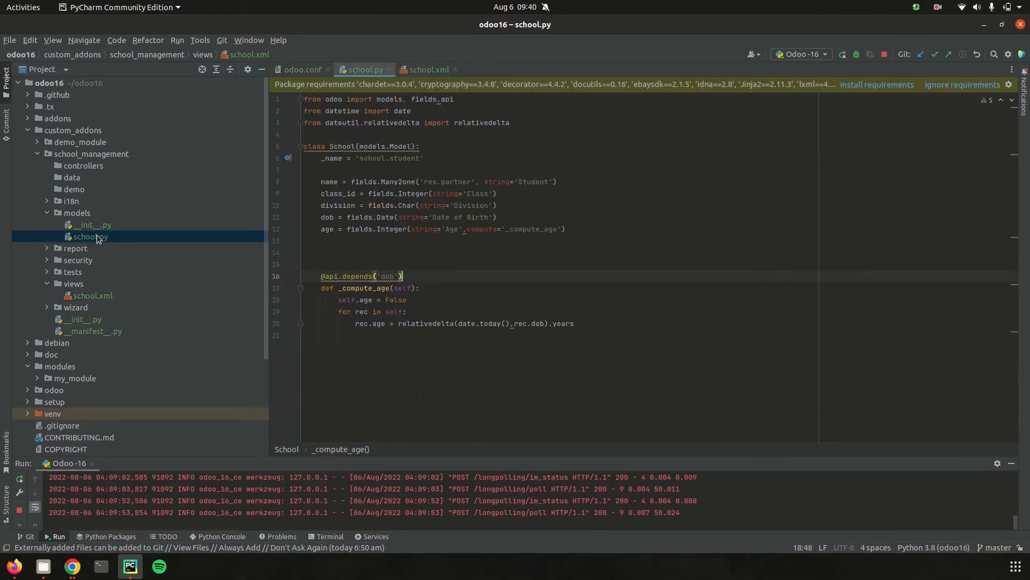
left_click(841, 55)
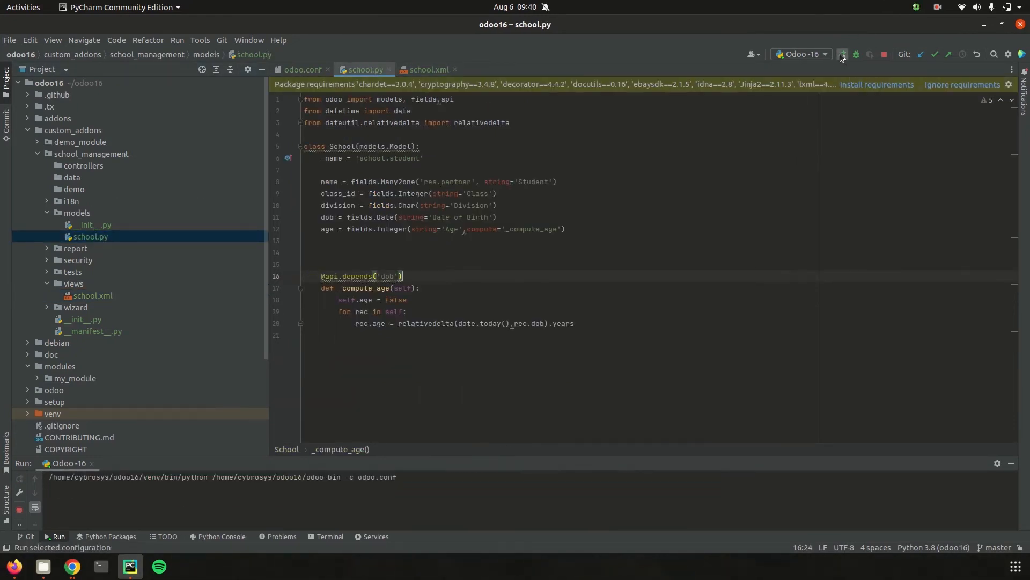
left_click(842, 54)
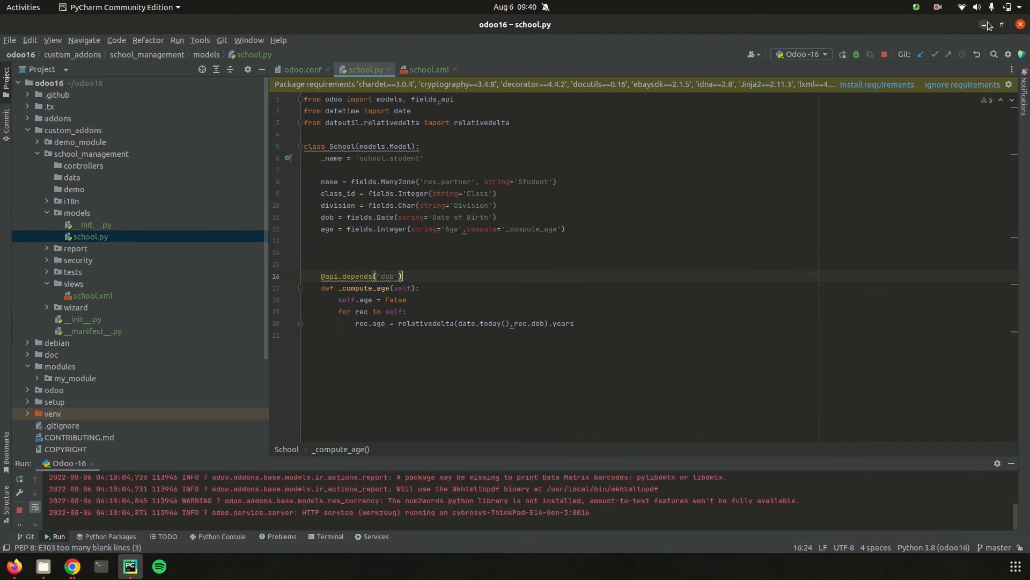
left_click(71, 565)
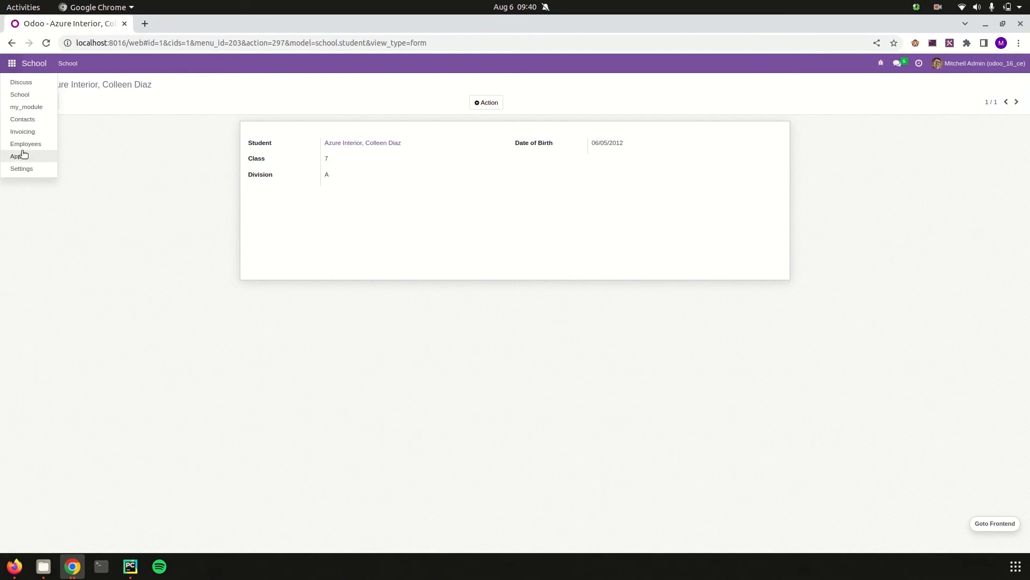
Step: Search Apps for 'school' and upgrade the School Management module
left_click(16, 156)
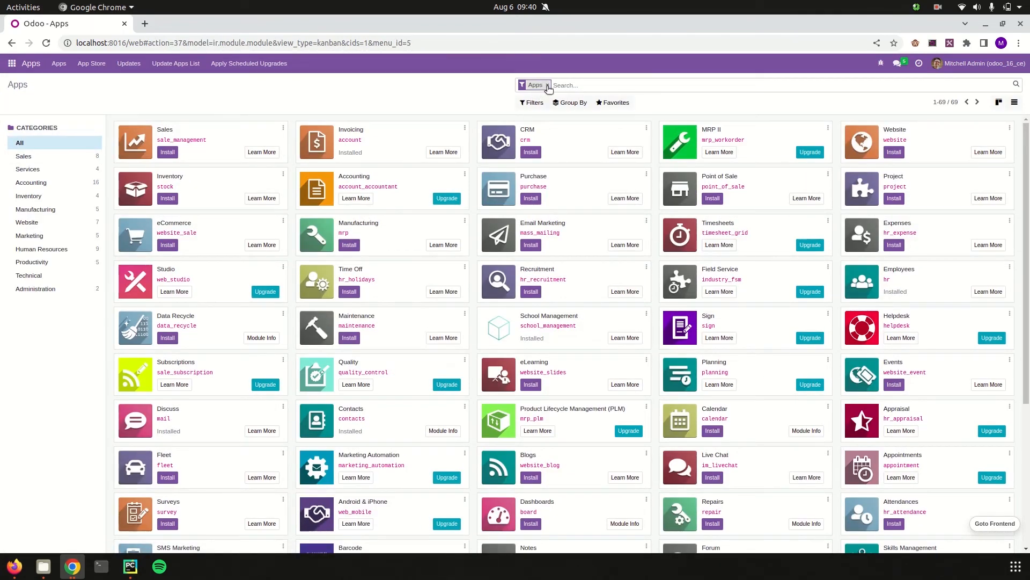
type("school")
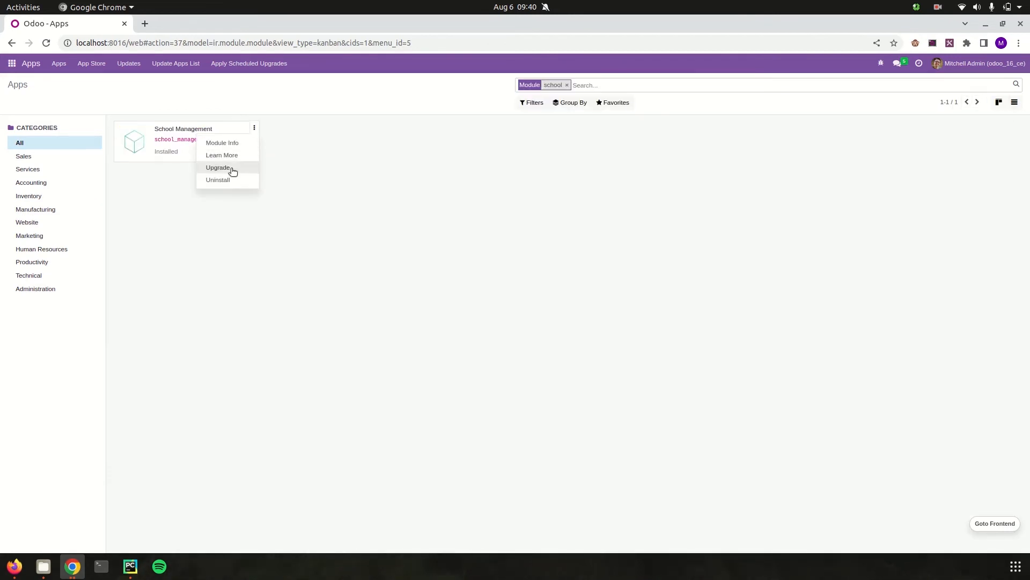
left_click(219, 167)
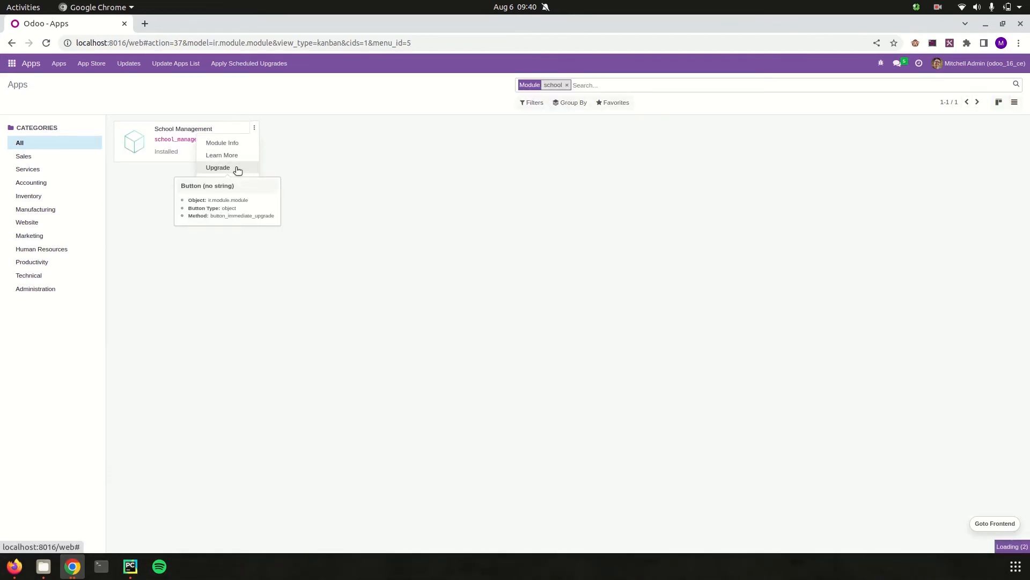
left_click(217, 167)
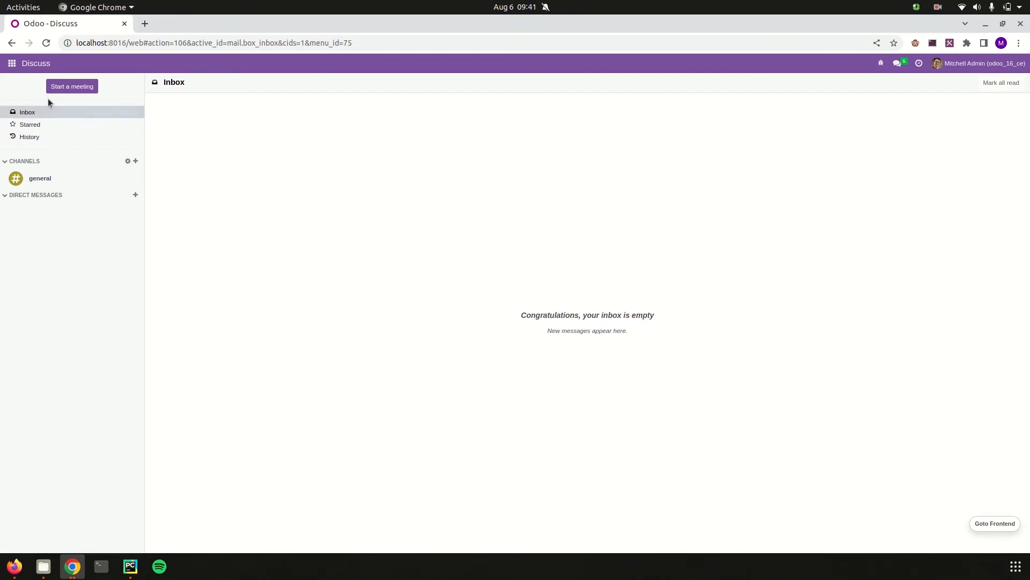
Step: Open the Azure Interior, Colleen Diaz student from the School app to see Age 10
left_click(11, 63)
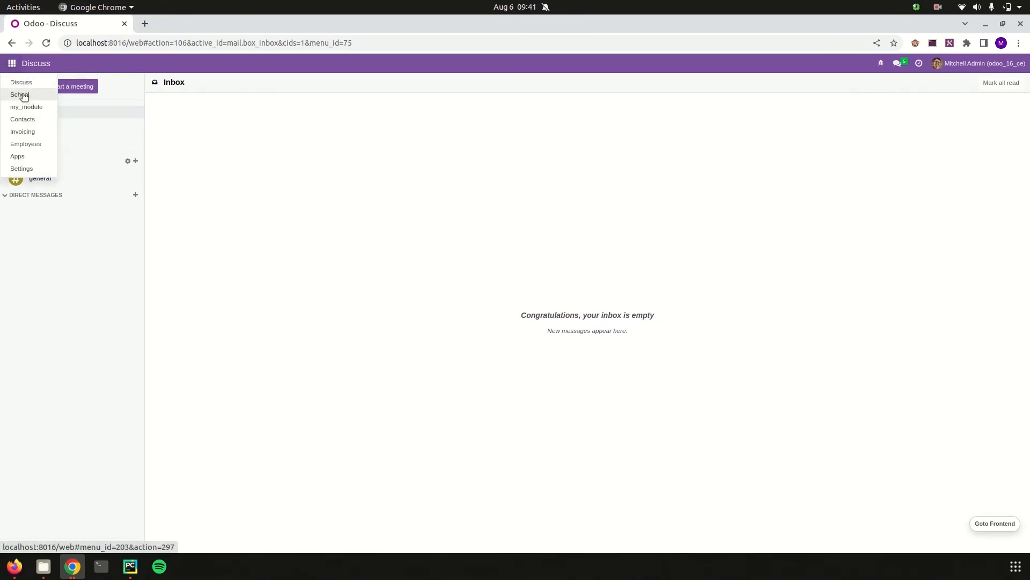
left_click(20, 94)
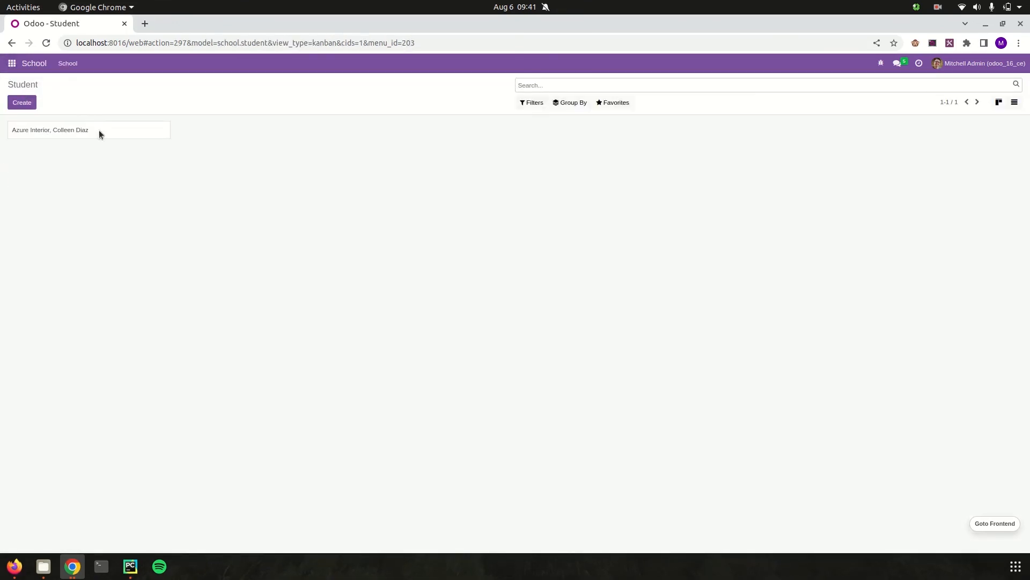
left_click(50, 129)
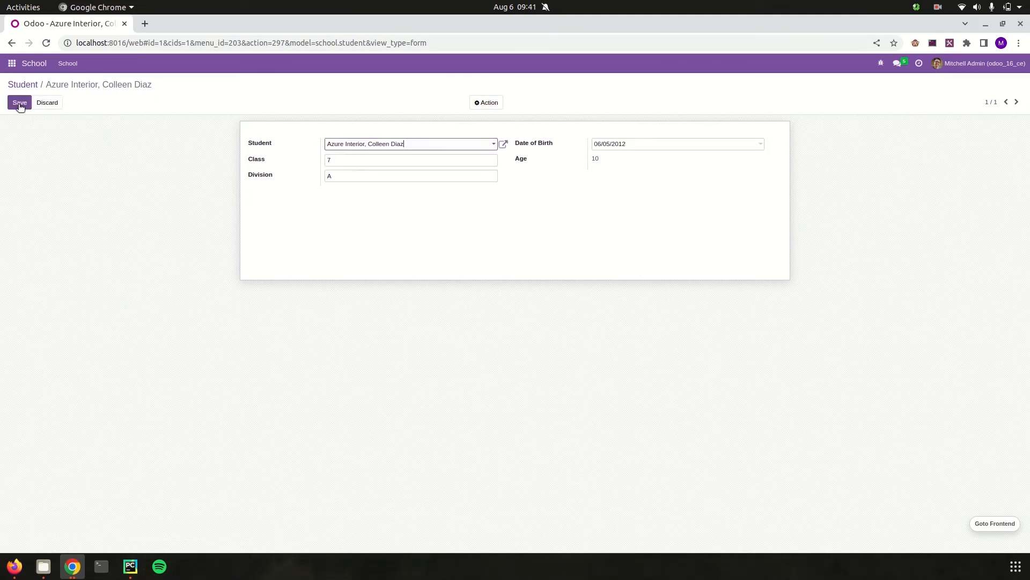
mouse_move(559, 162)
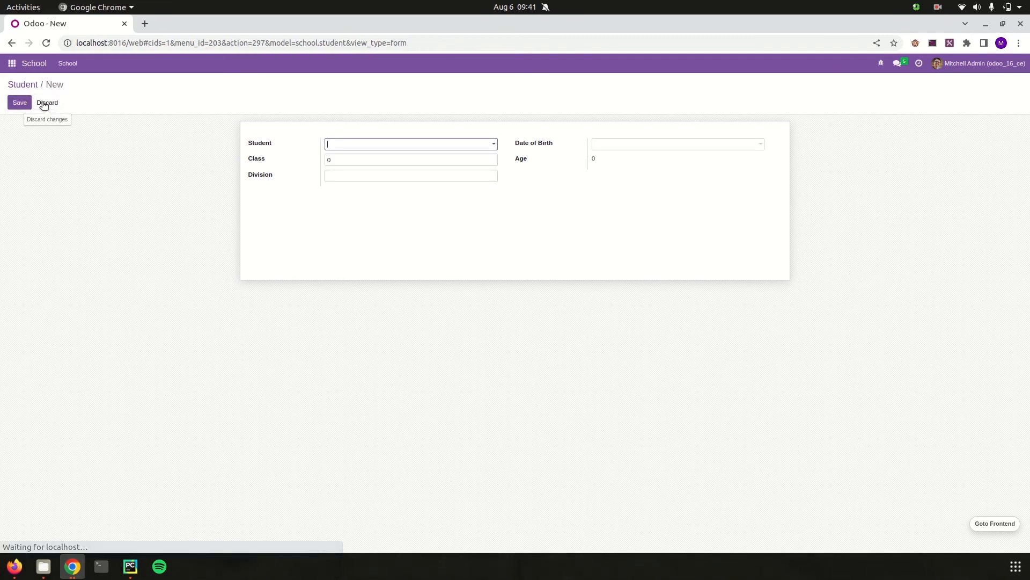
Step: Pick Deco Addict, Douglas Fletcher as the new student, with division B
left_click(409, 143)
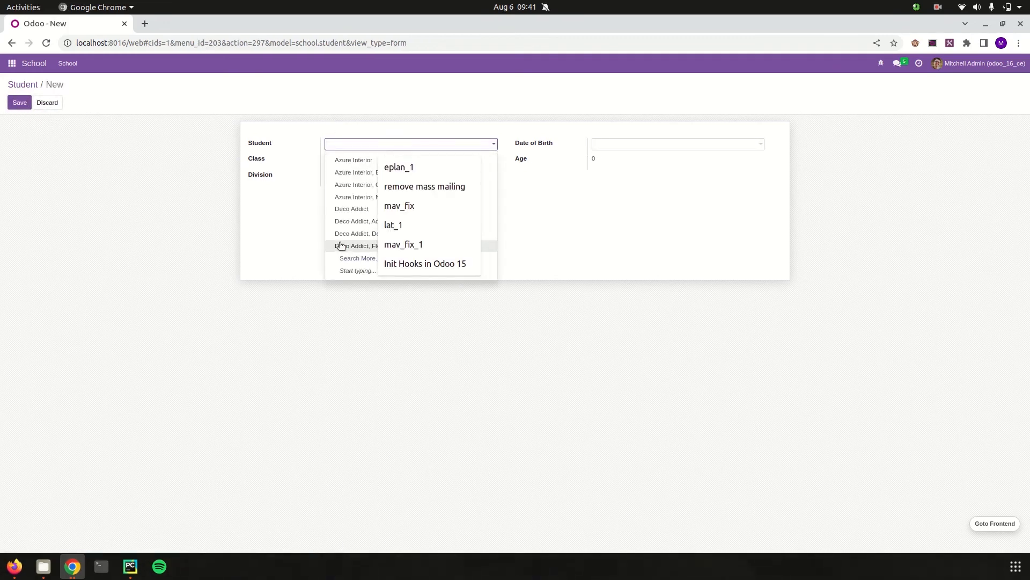
left_click(354, 246)
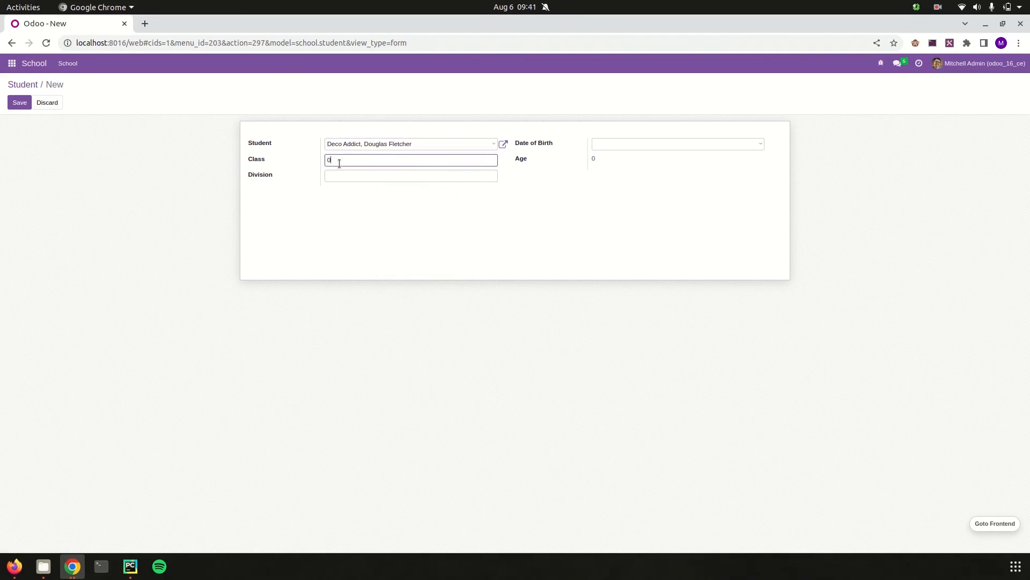
type("B")
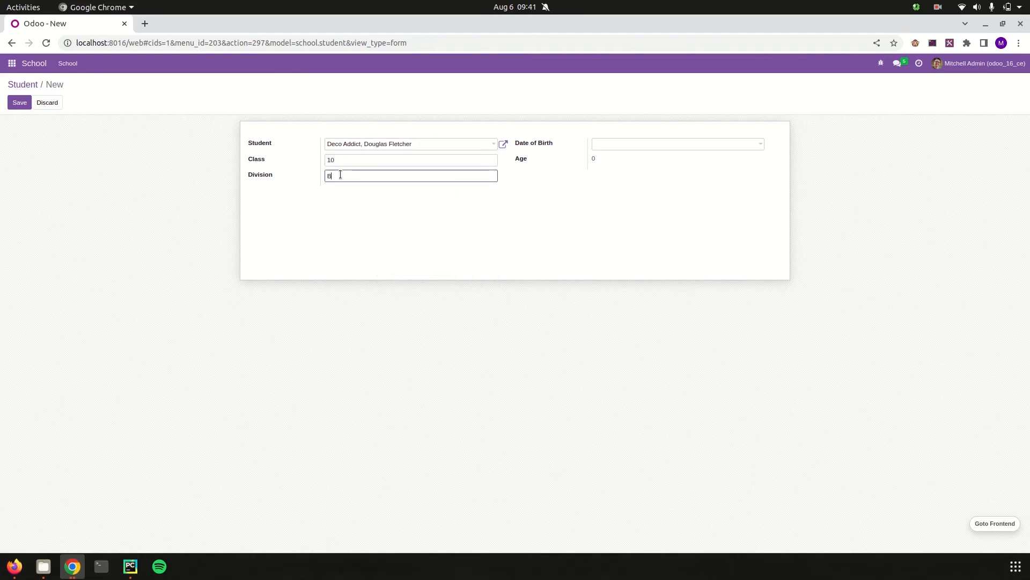
left_click(676, 143)
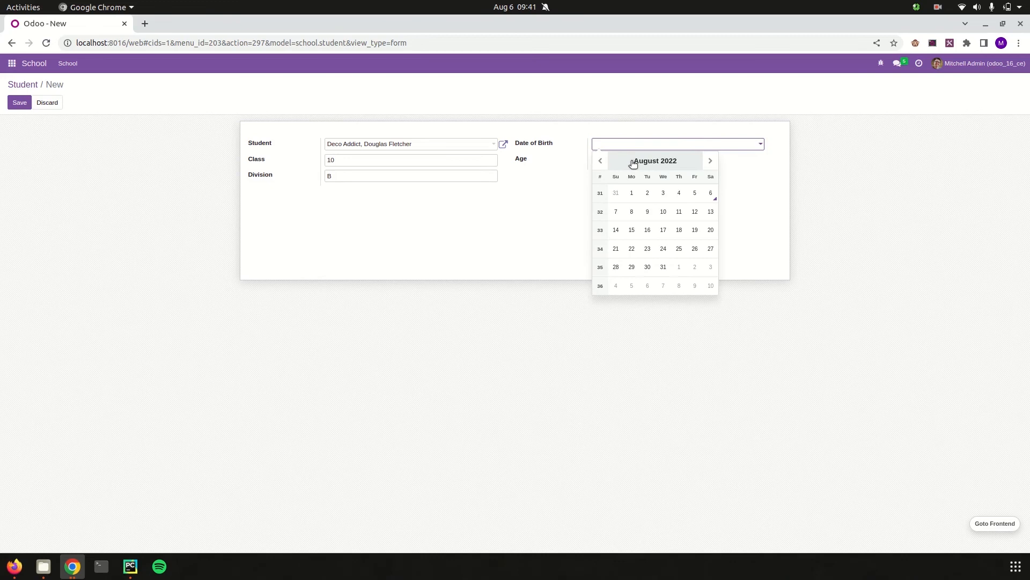
left_click(655, 160)
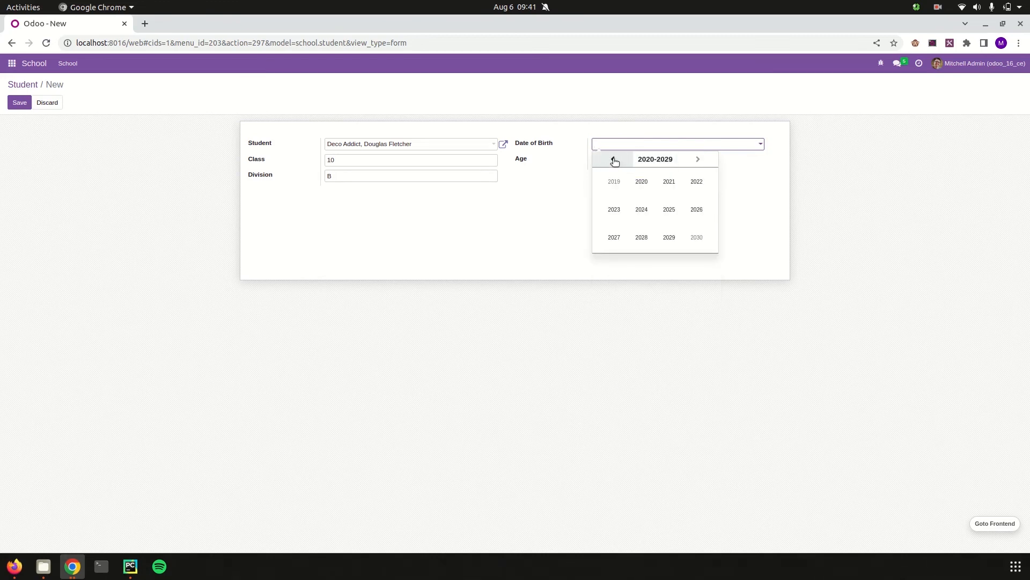
left_click(613, 159)
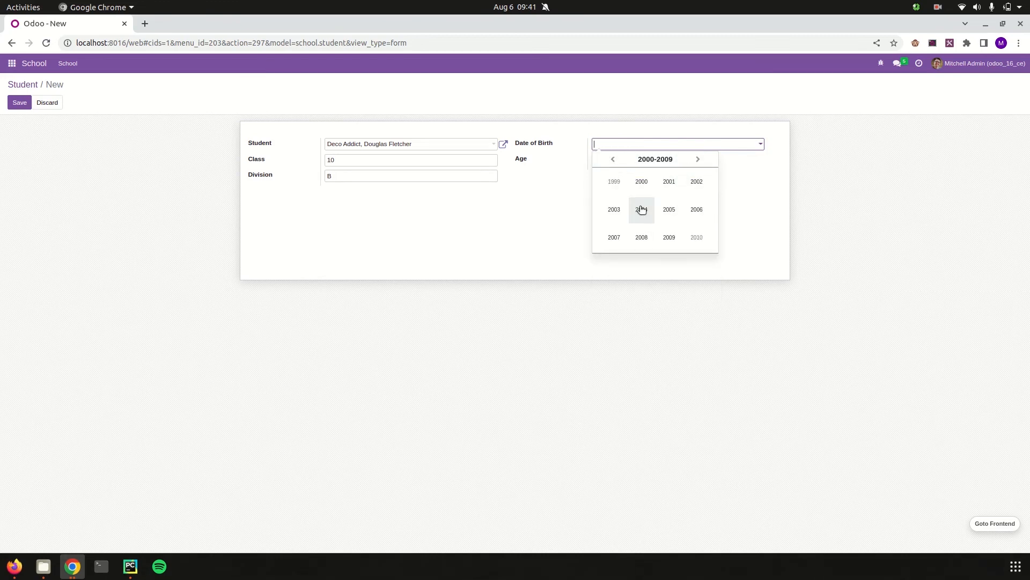
left_click(641, 209)
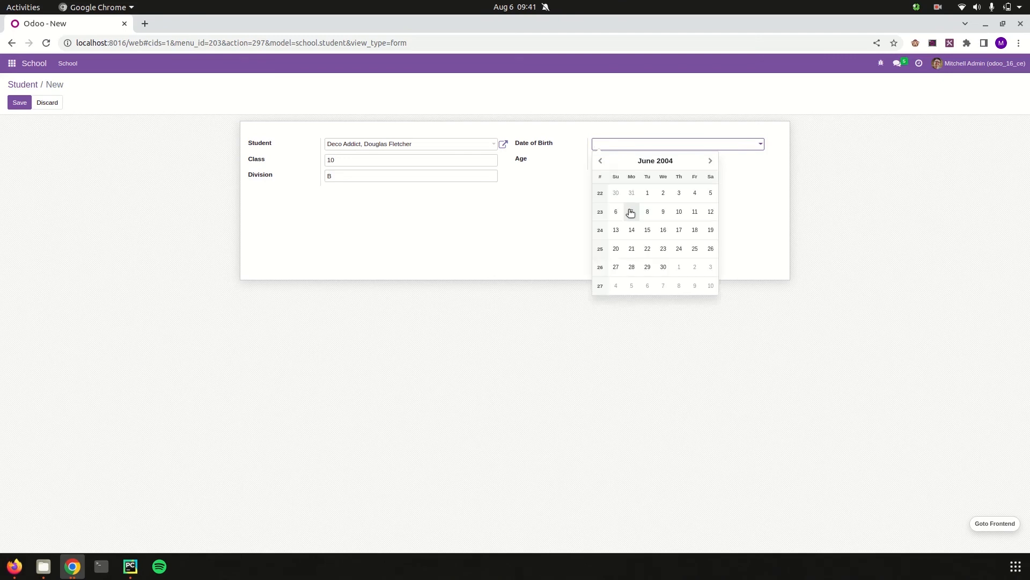
left_click(631, 211)
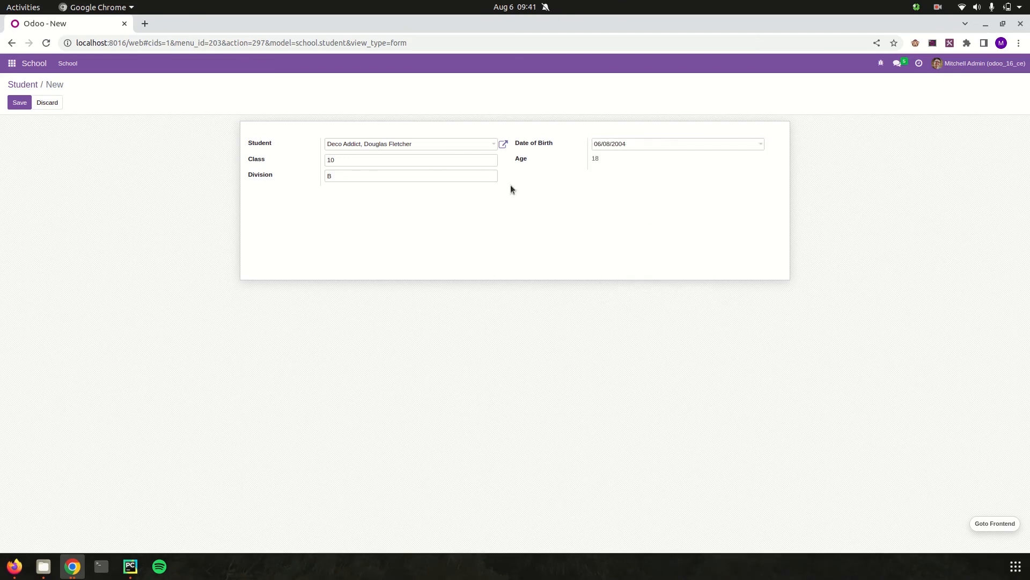
mouse_move(631, 213)
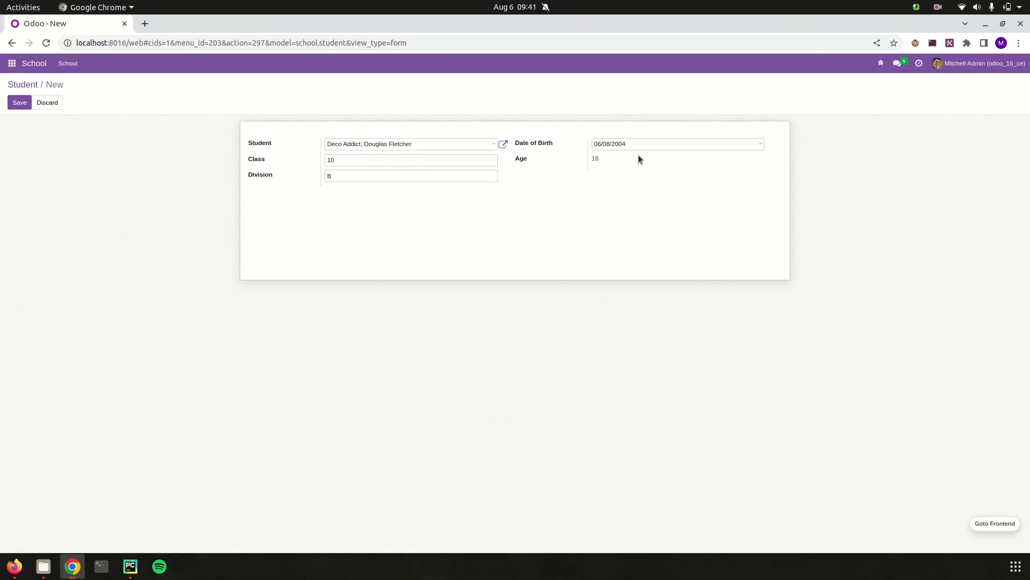
left_click(676, 143)
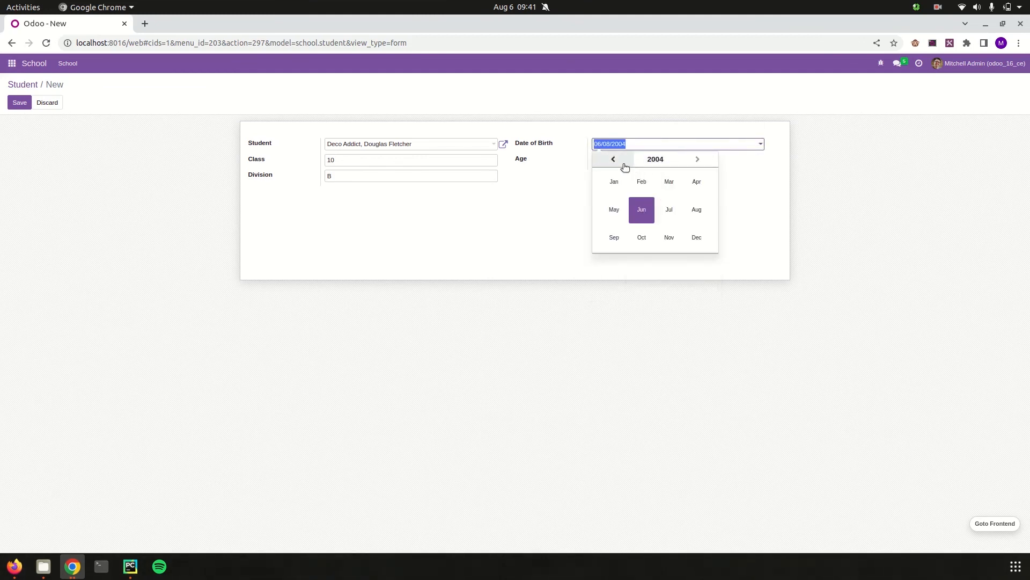
left_click(611, 158)
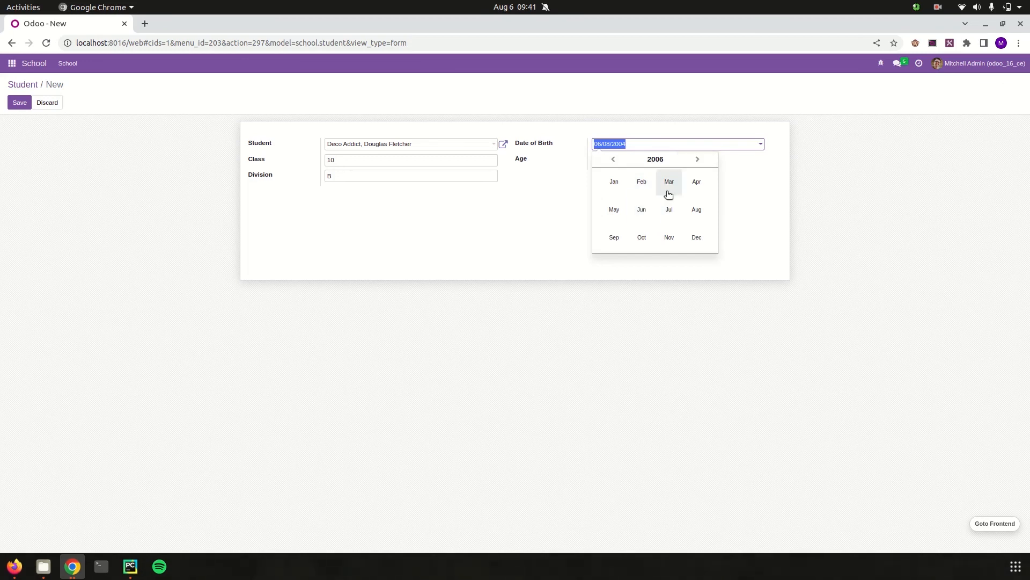
left_click(669, 181)
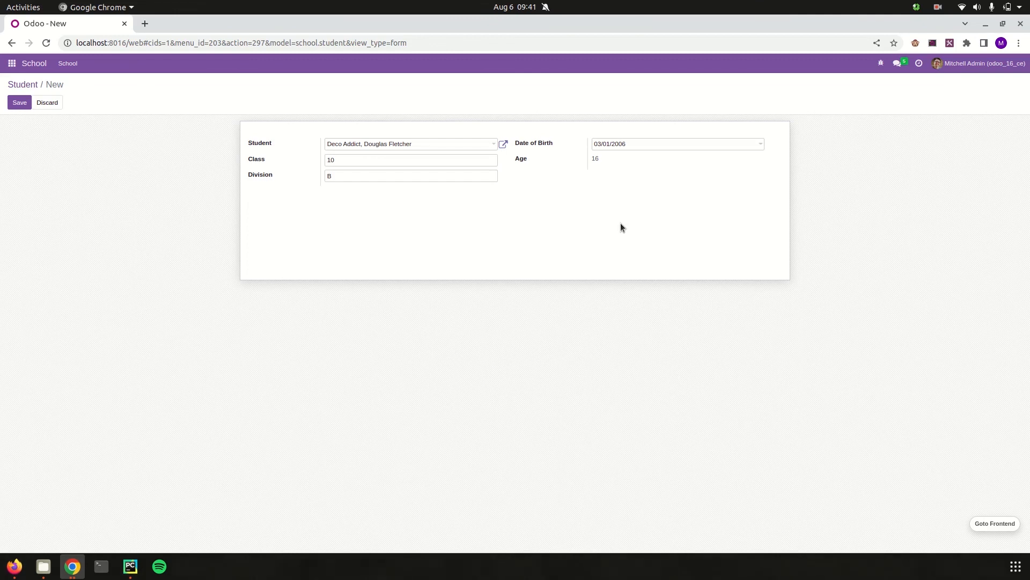
mouse_move(604, 169)
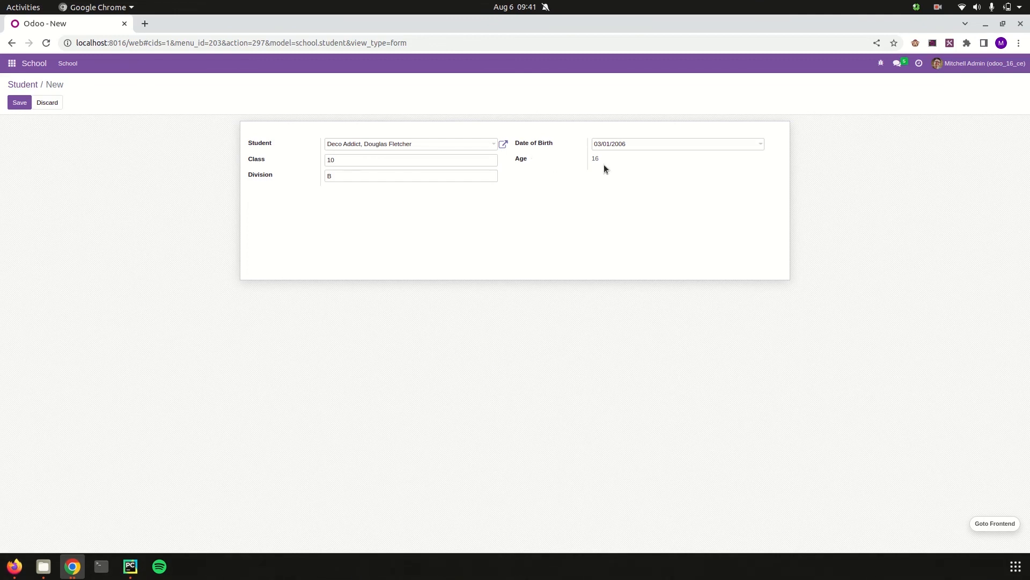
mouse_move(608, 169)
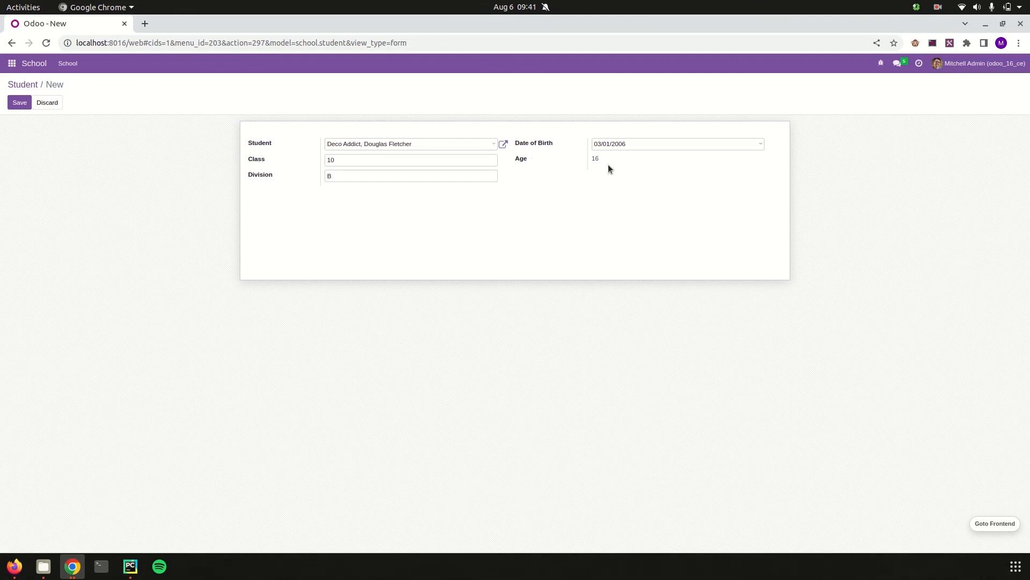